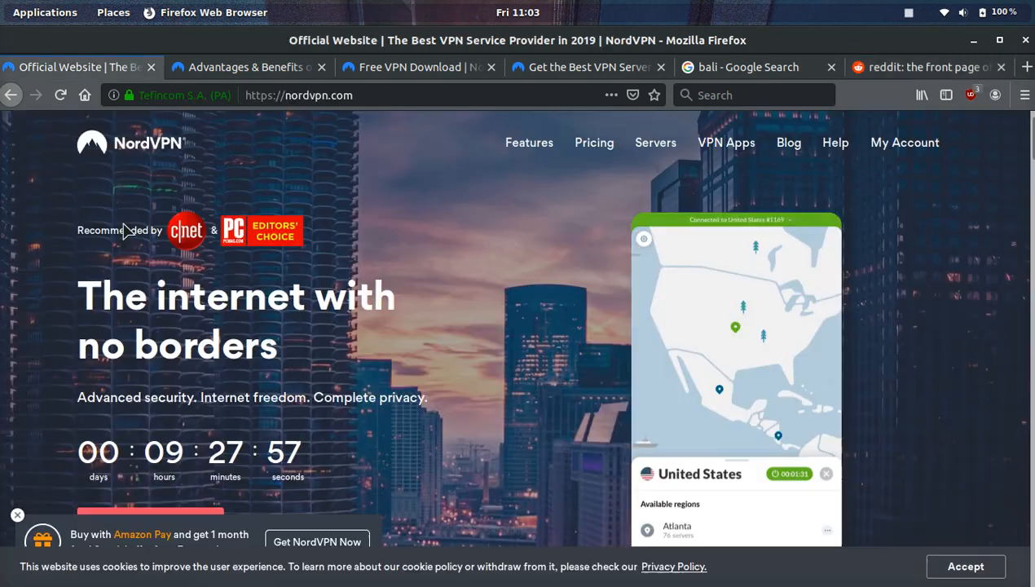
- Scroll the NordVPN homepage past the hero and app sections to 'Enjoy fast and stable connection anywhere'
scroll(down, 3)
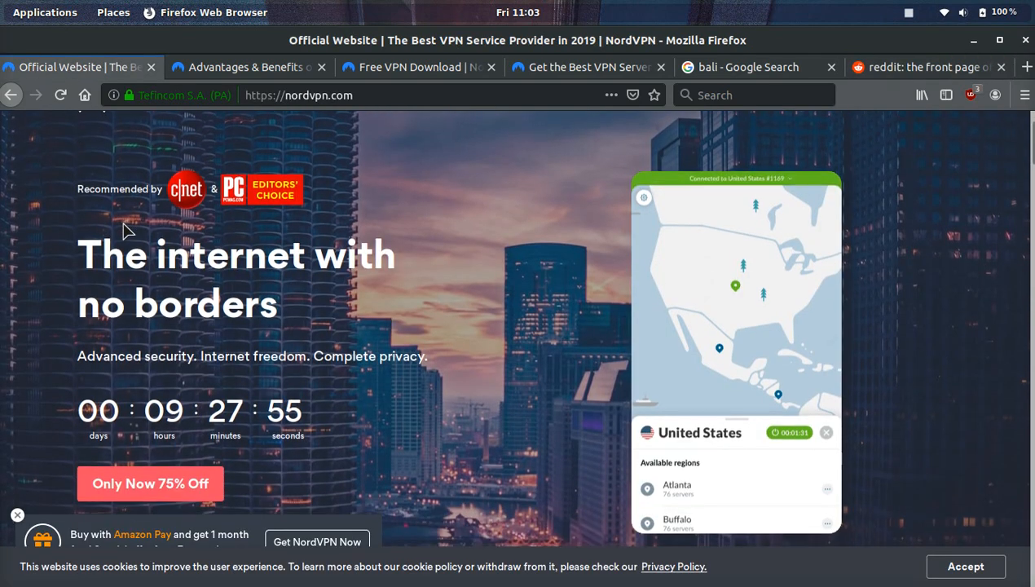
scroll(down, 3)
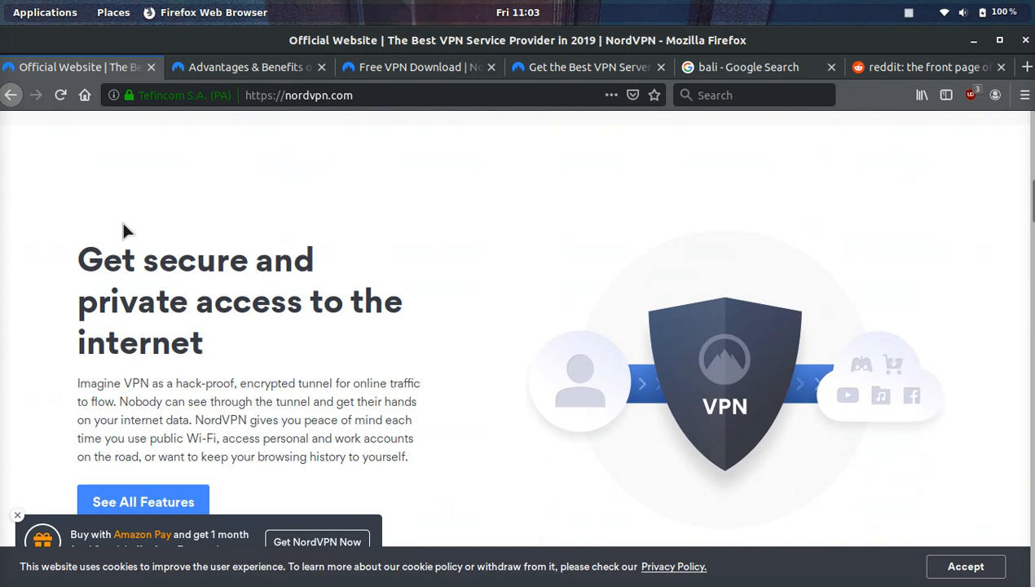
scroll(down, 3)
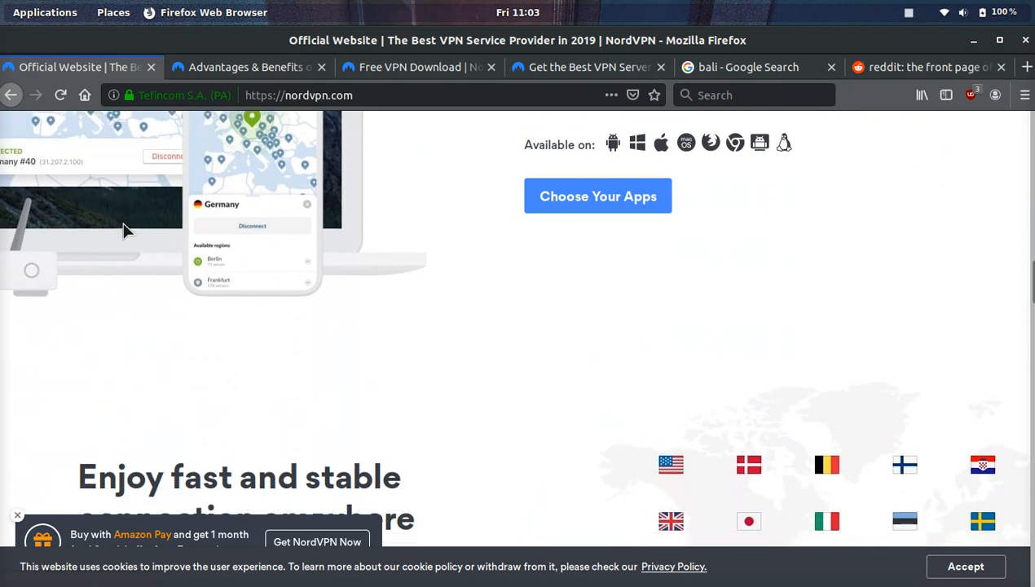
scroll(down, 3)
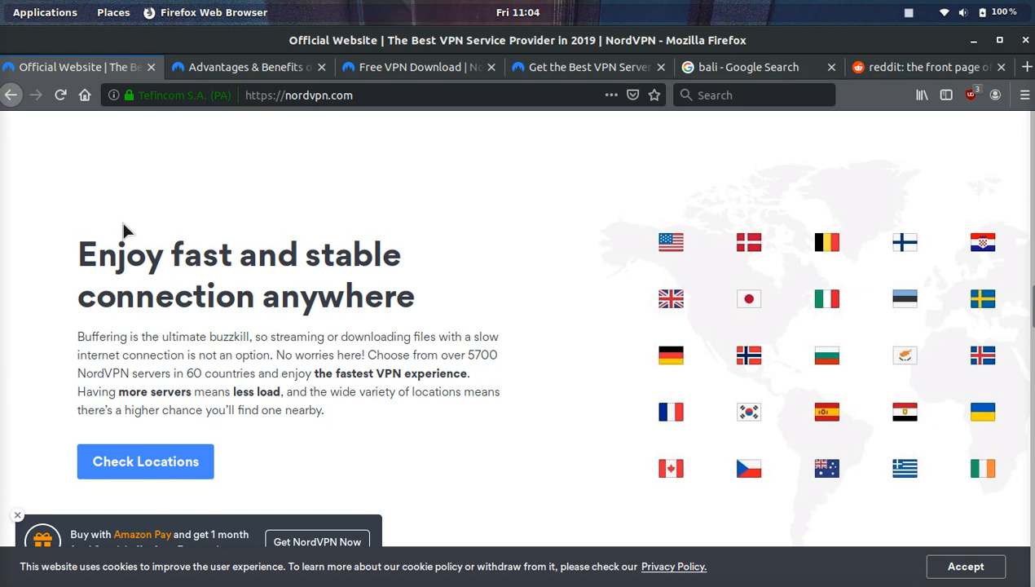
- Switch to the 'Advantages & Benefits of VPN' tab and read its security sections
click(245, 67)
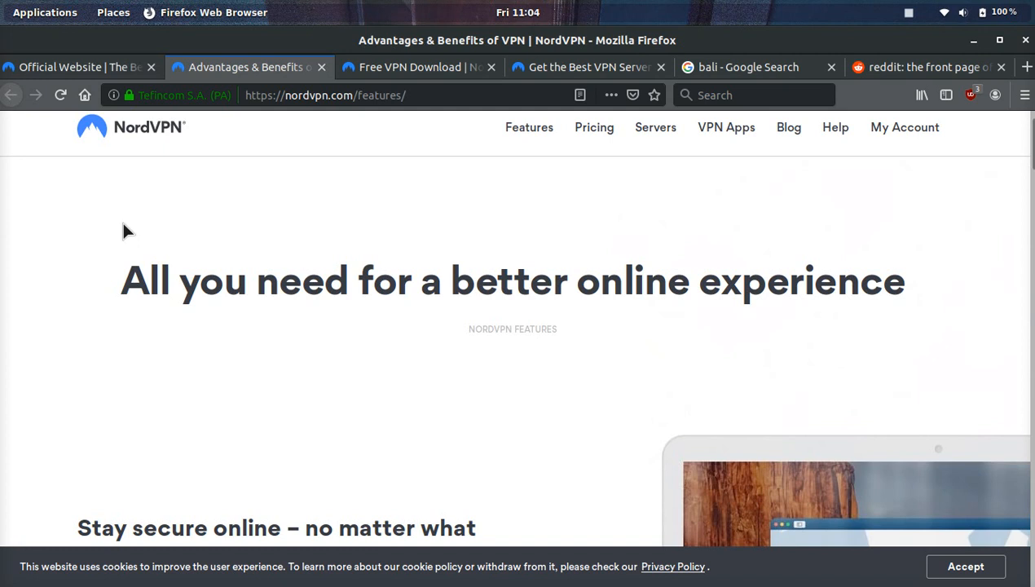
scroll(down, 3)
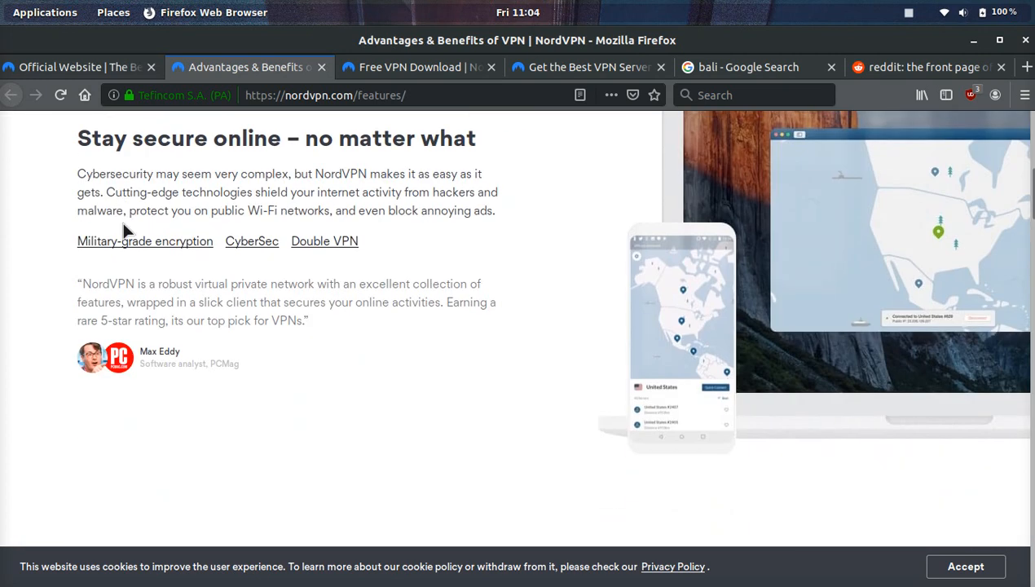
mouse_move(324, 242)
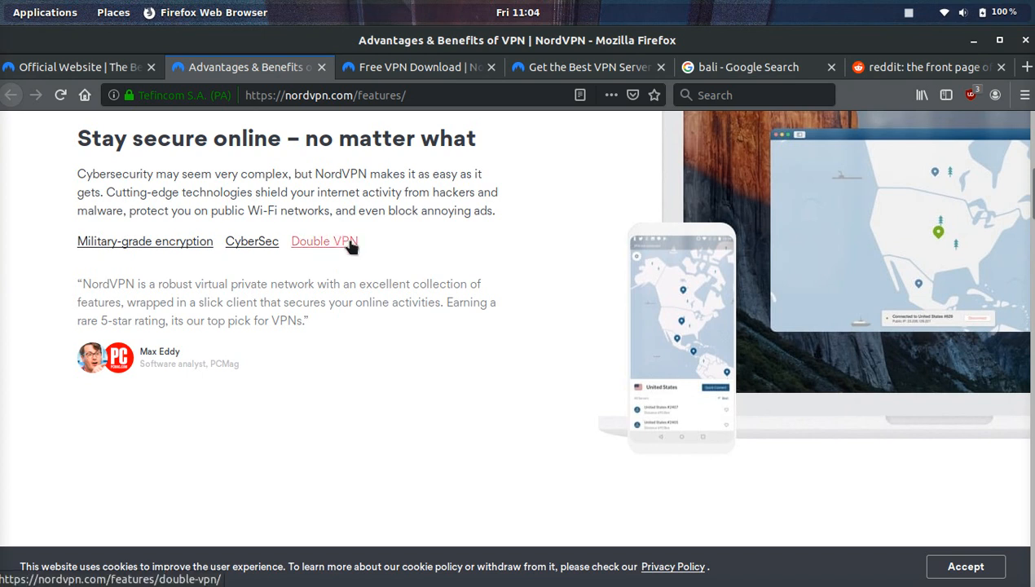
scroll(down, 3)
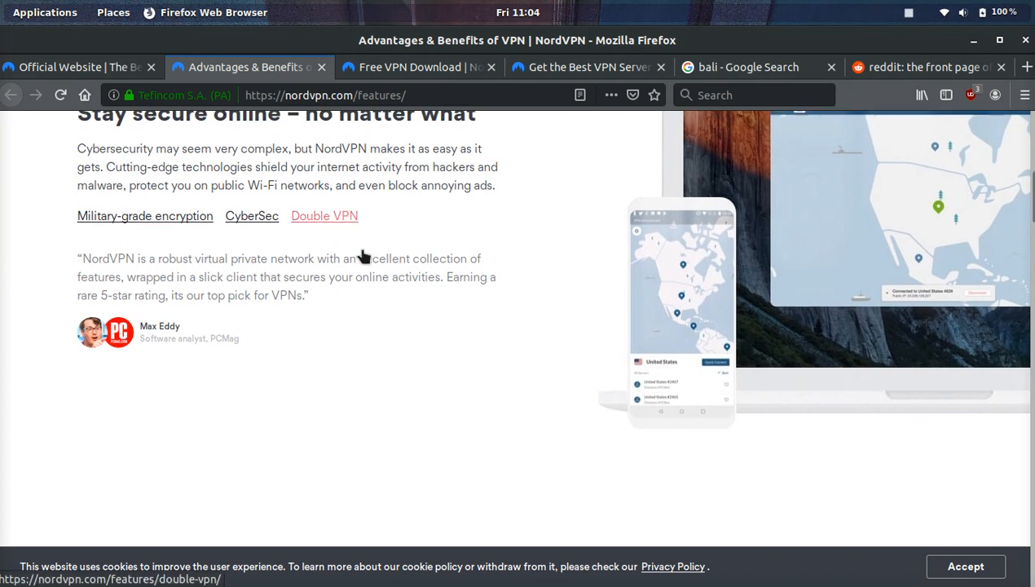
scroll(down, 3)
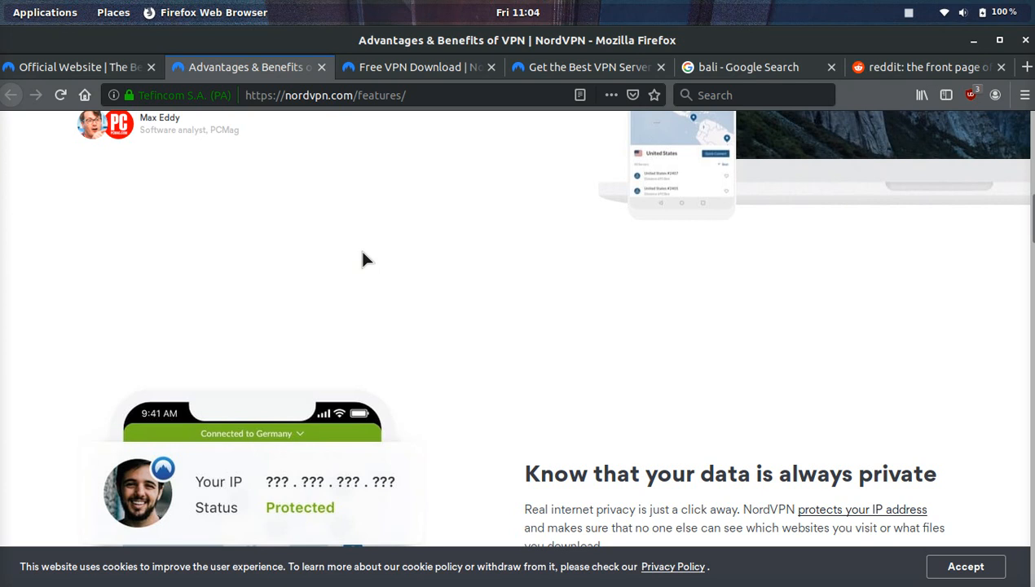
- Continue down past data privacy to 'Enjoy the internet with no restrictions'
scroll(down, 3)
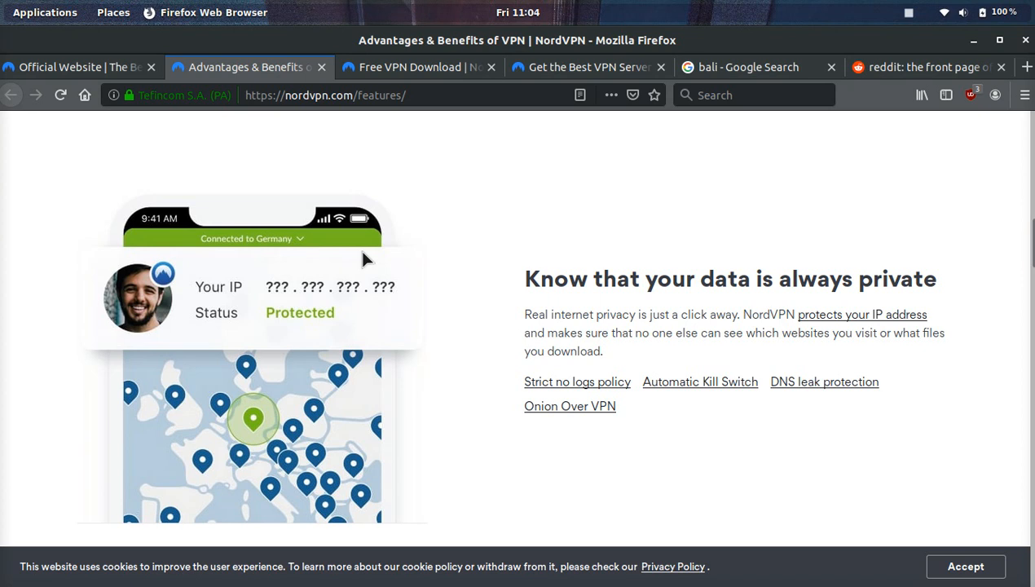
scroll(down, 3)
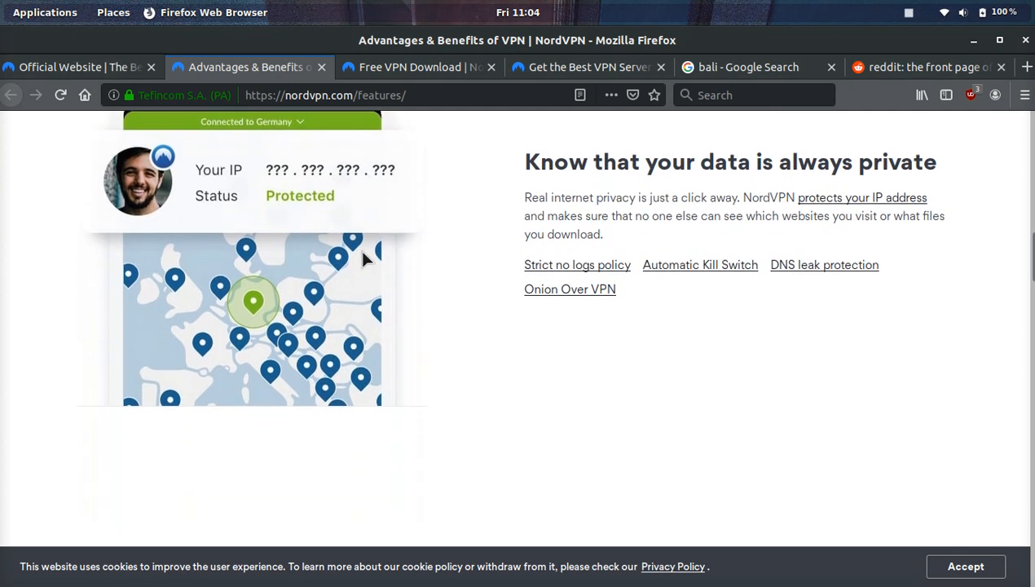
mouse_move(767, 388)
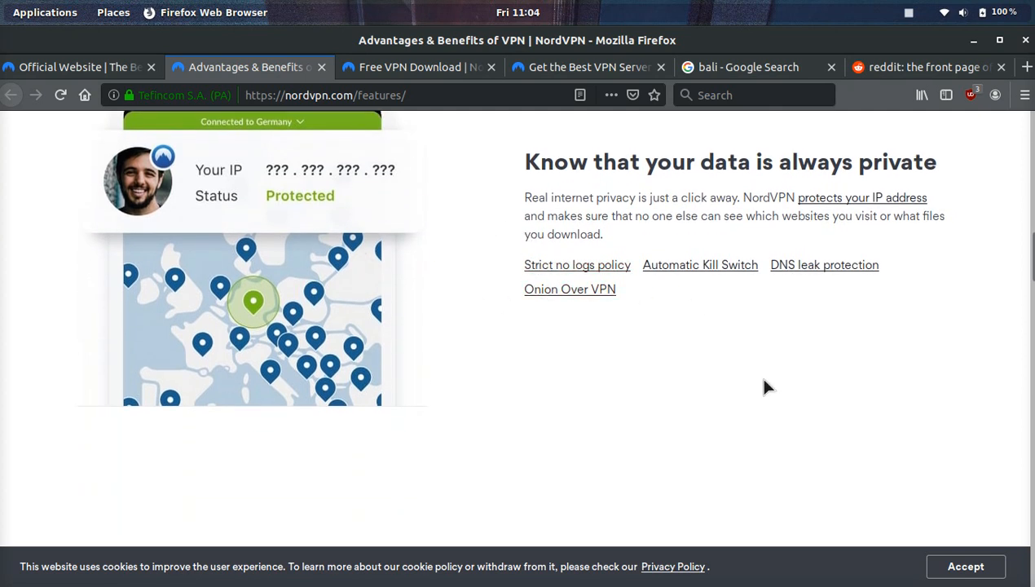
mouse_move(808, 453)
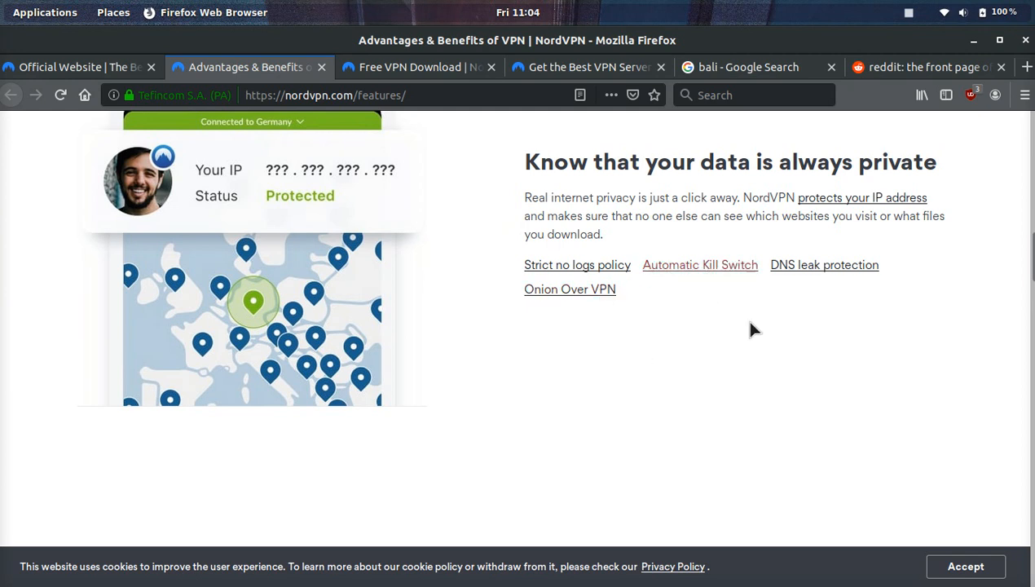
mouse_move(764, 340)
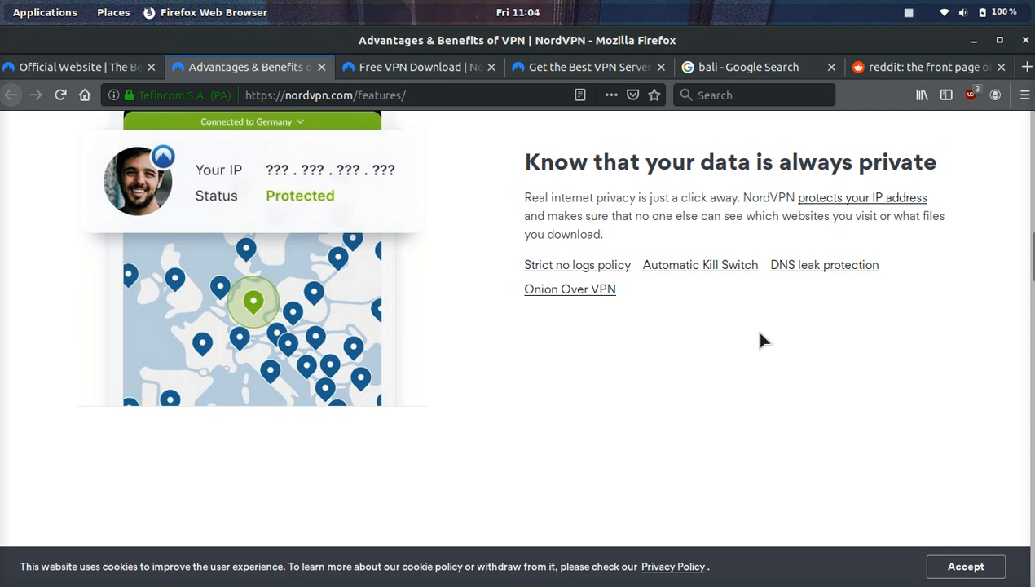
scroll(down, 3)
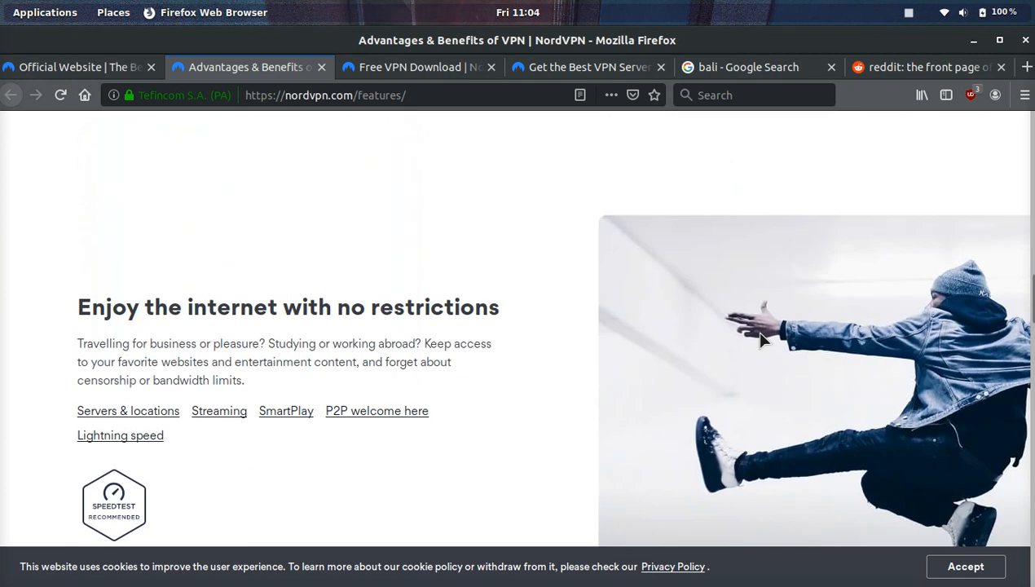
- Scroll the features page past 'Feel safe on any device' to 'Get assistance 24/7'
scroll(down, 3)
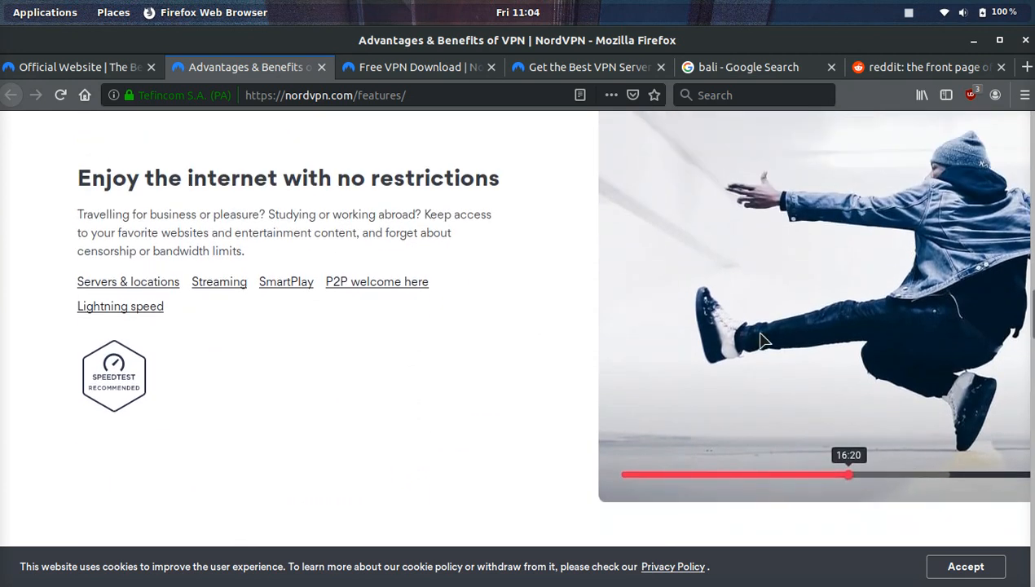
mouse_move(279, 237)
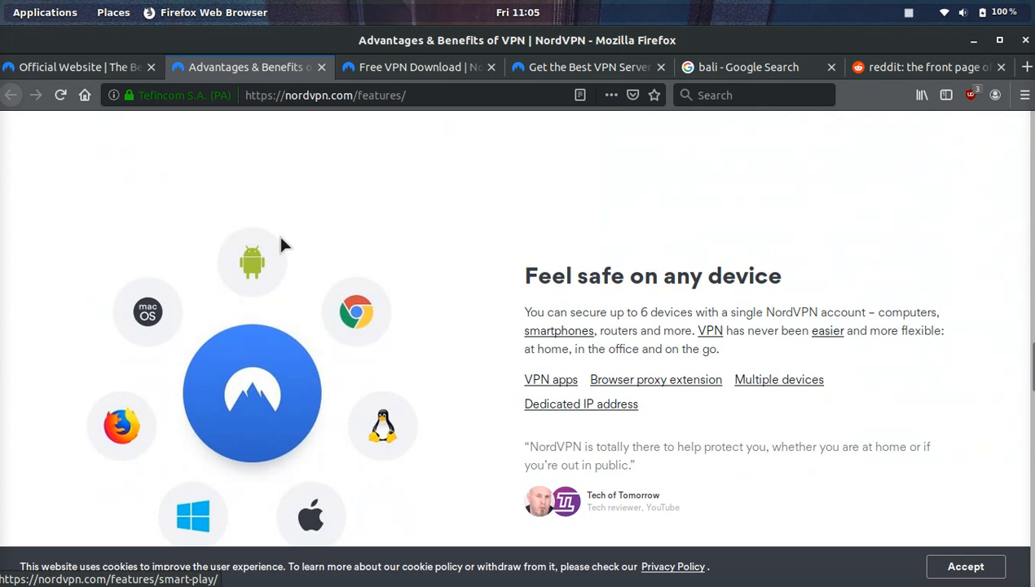
scroll(down, 3)
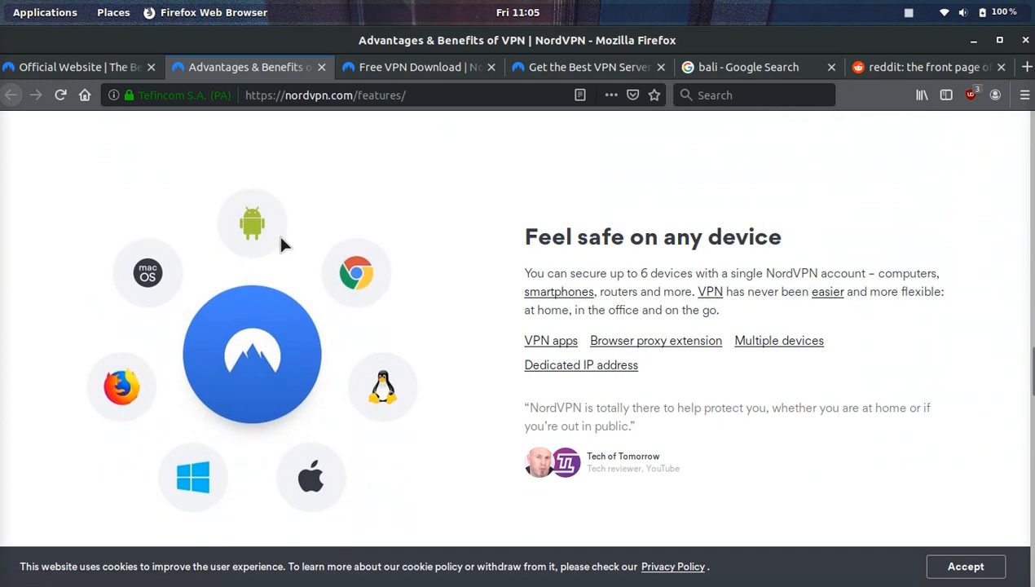
scroll(down, 3)
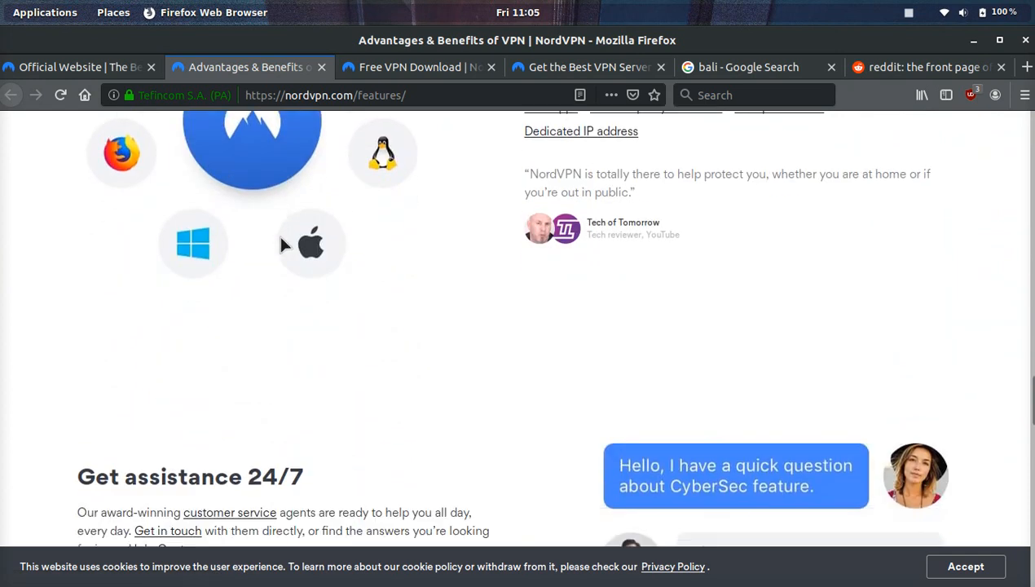
scroll(down, 3)
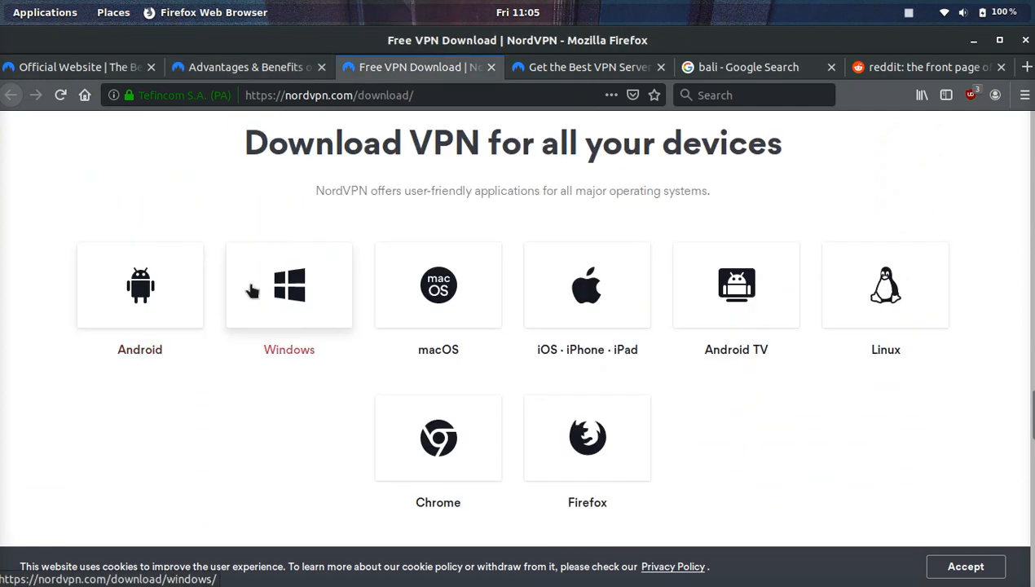
mouse_move(587, 310)
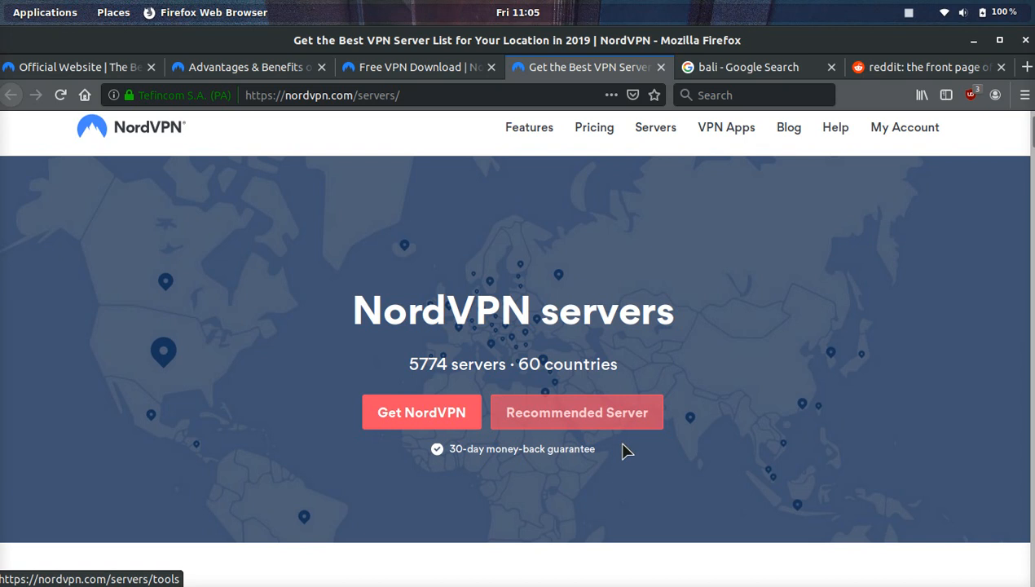
- Scroll the servers page through the Asia Pacific and Americas country lists
scroll(down, 3)
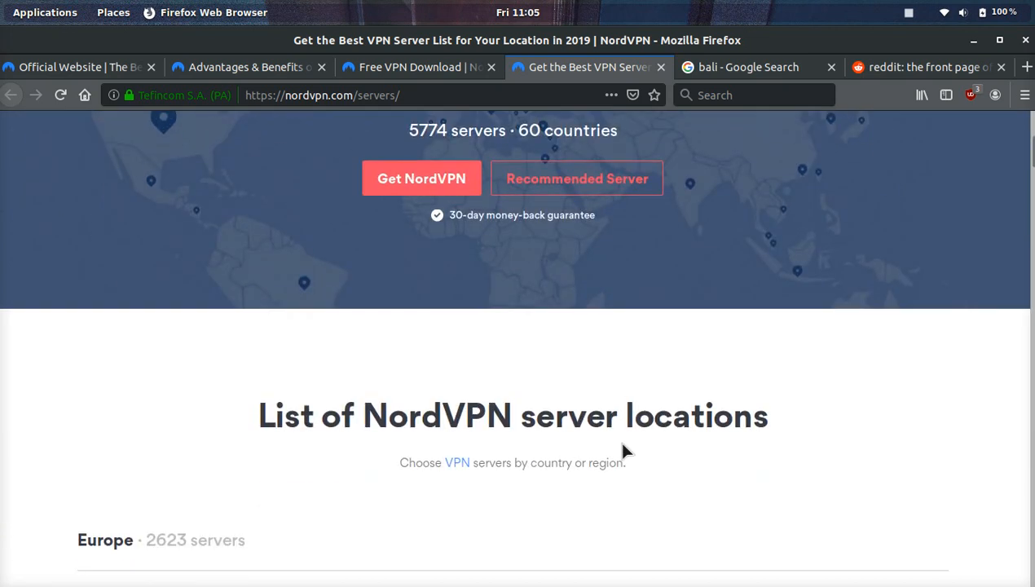
scroll(down, 3)
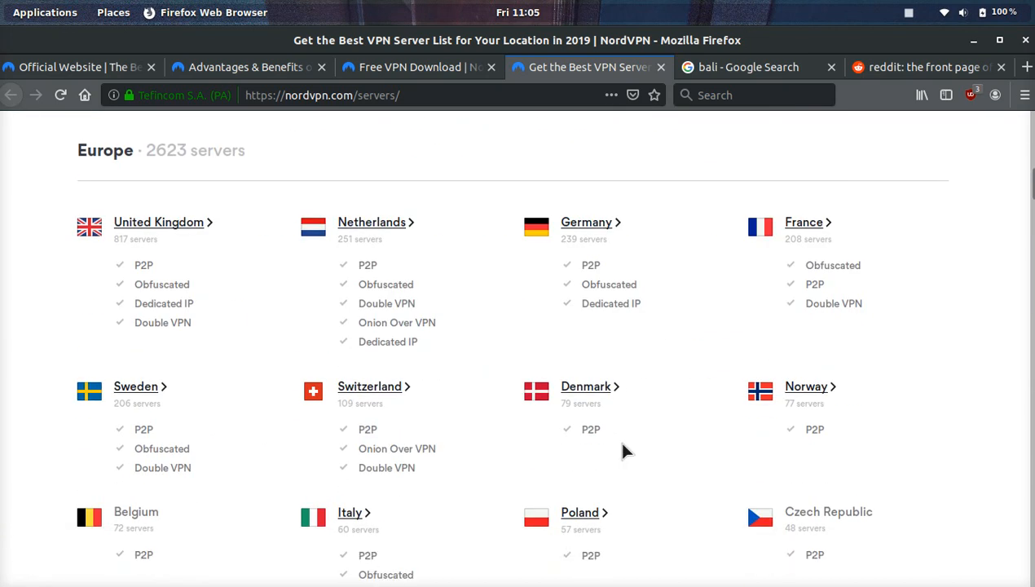
scroll(down, 3)
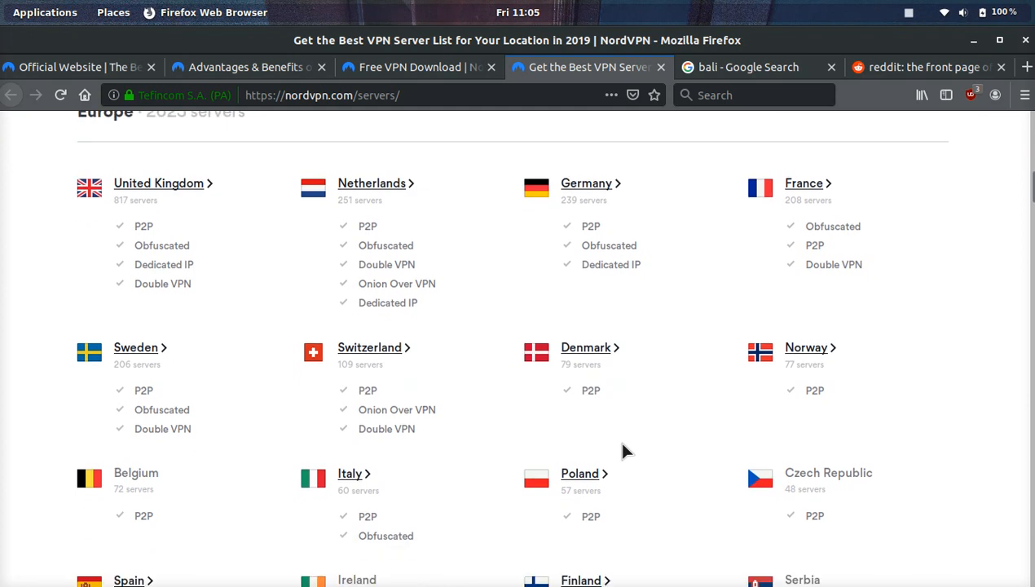
scroll(down, 3)
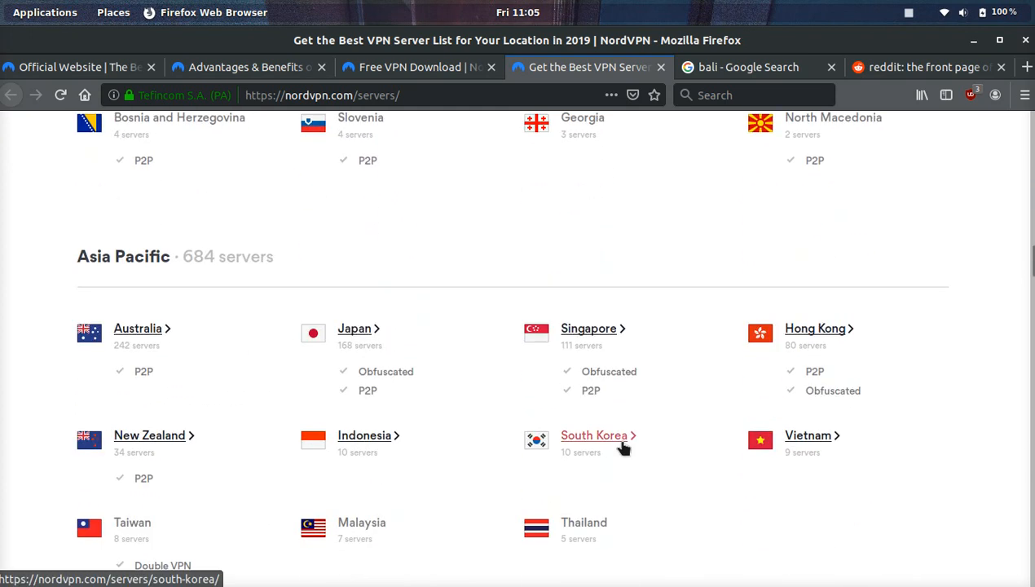
scroll(down, 3)
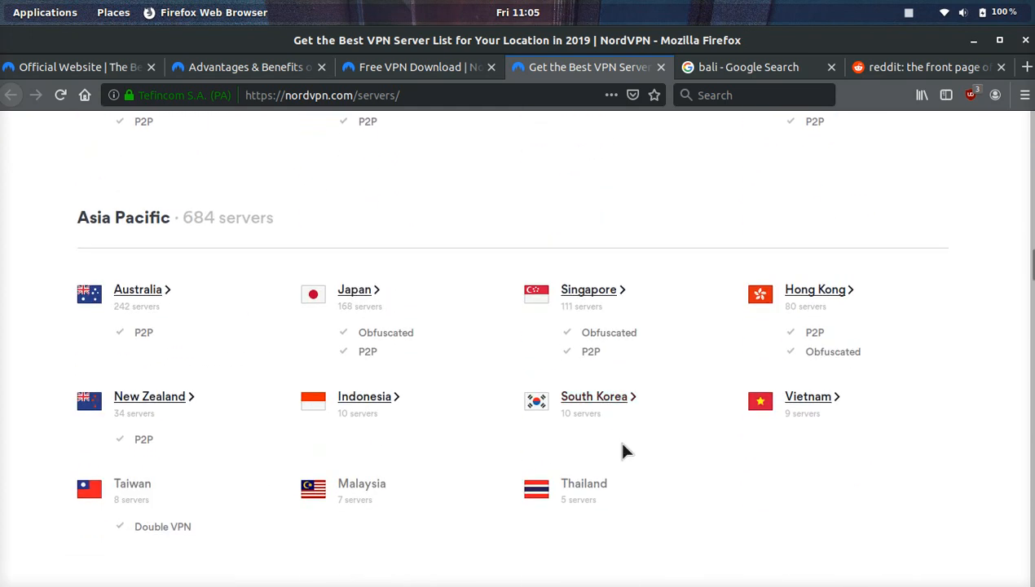
scroll(down, 3)
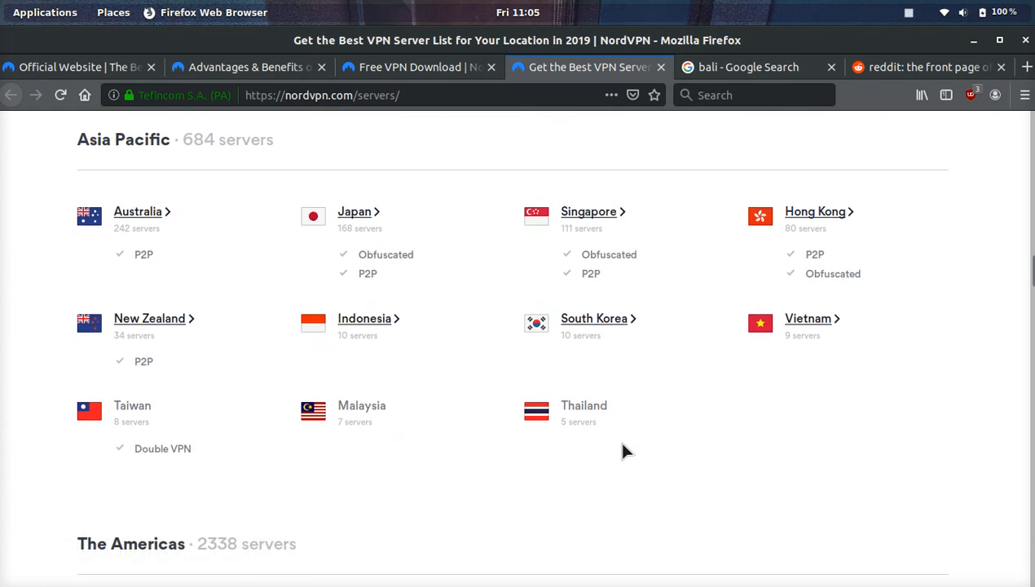
mouse_move(403, 393)
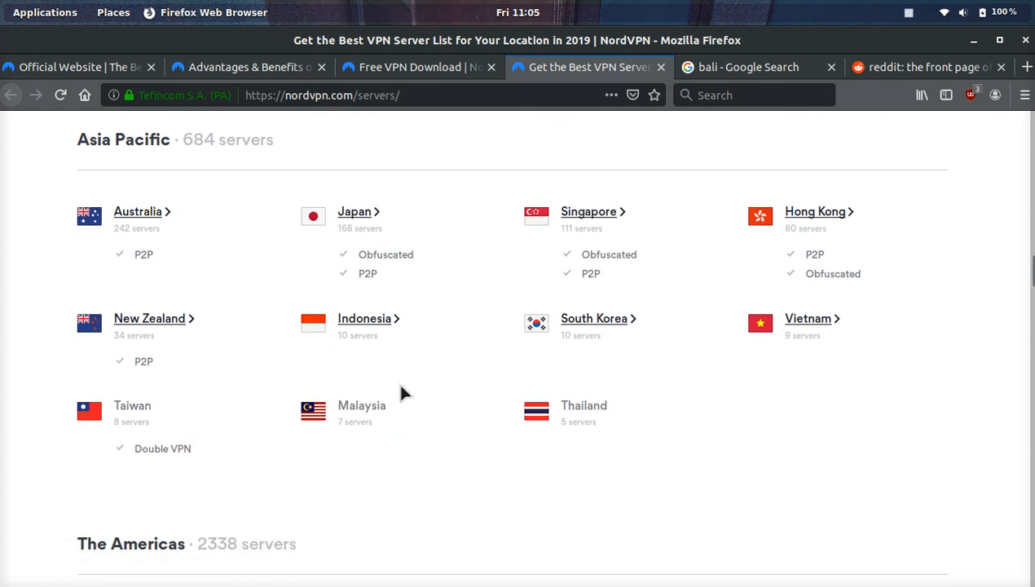
mouse_move(305, 332)
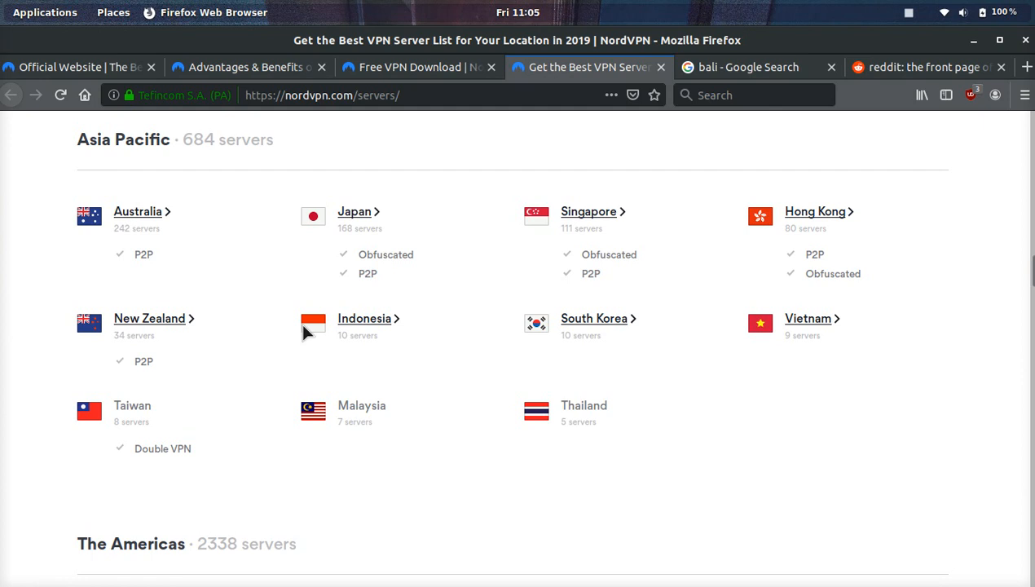
mouse_move(374, 248)
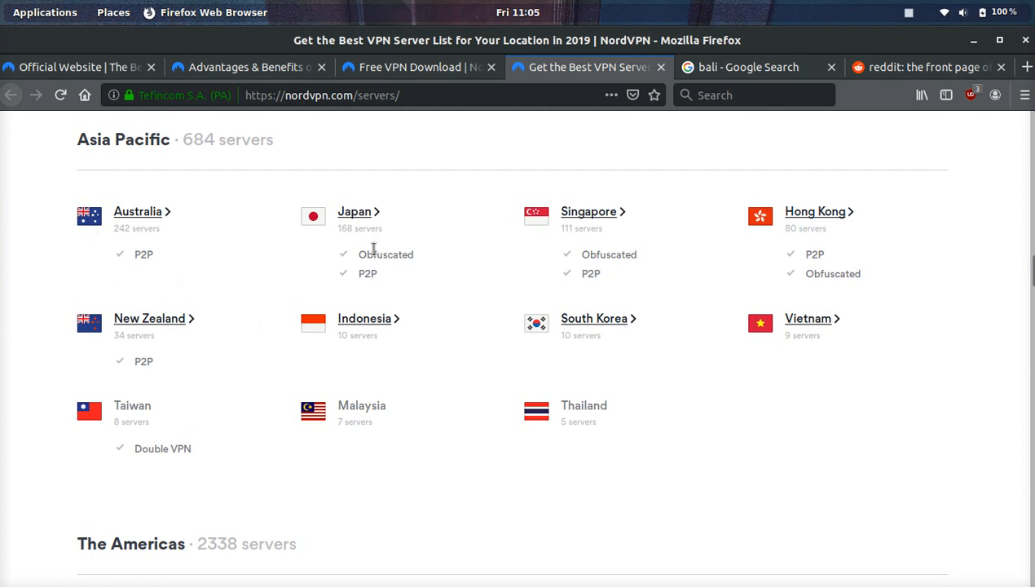
mouse_move(601, 259)
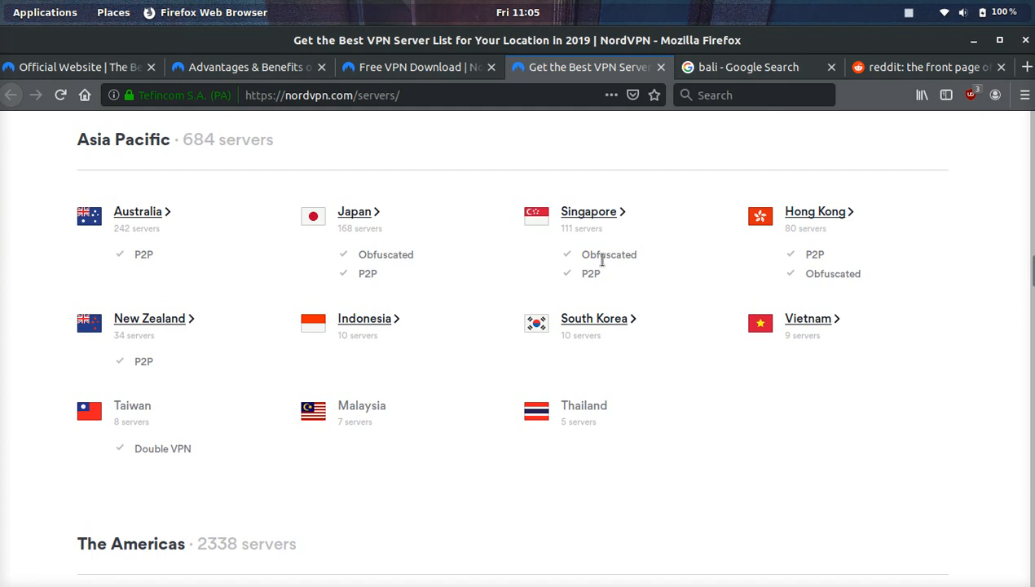
mouse_move(681, 355)
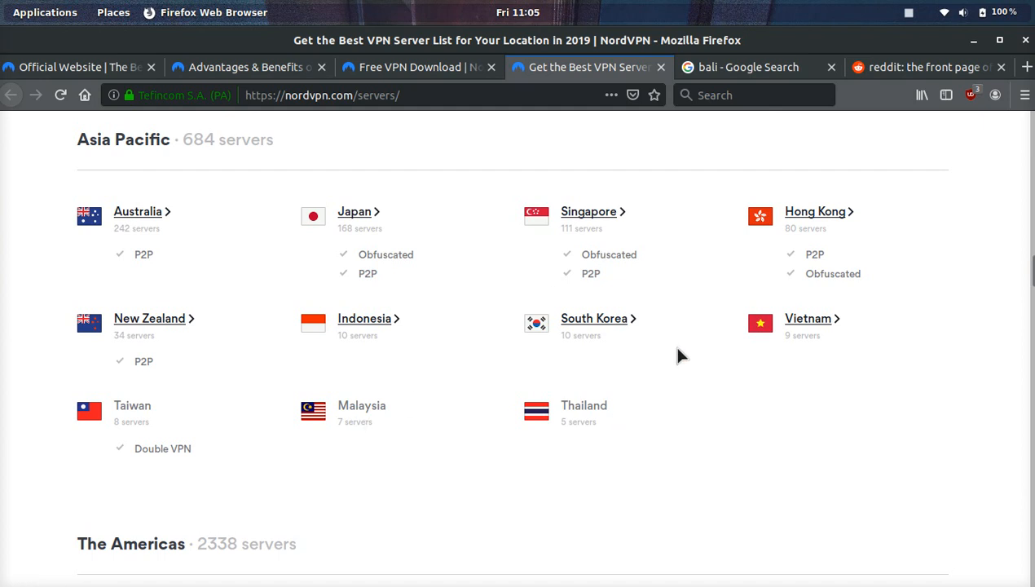
mouse_move(534, 421)
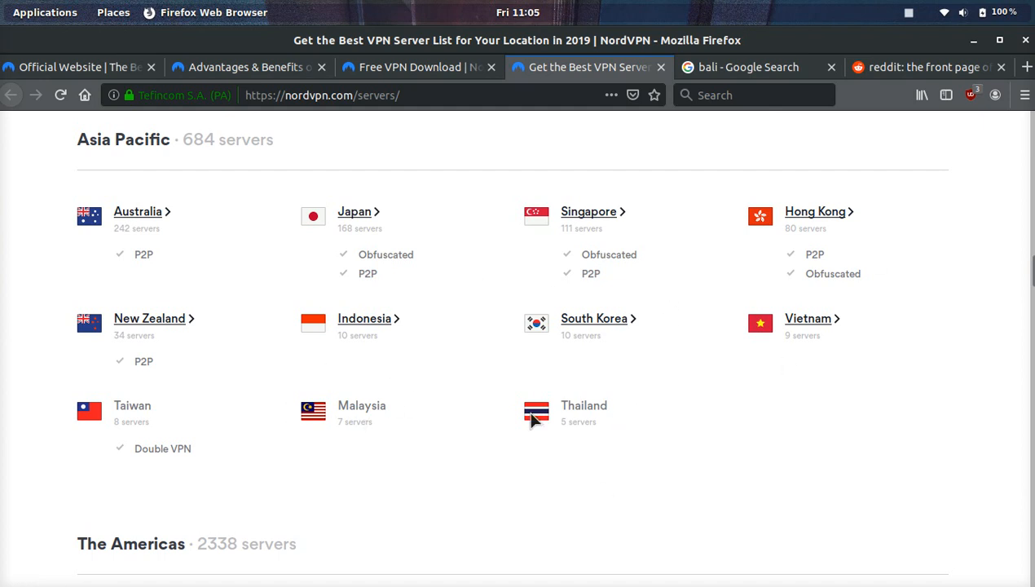
mouse_move(704, 401)
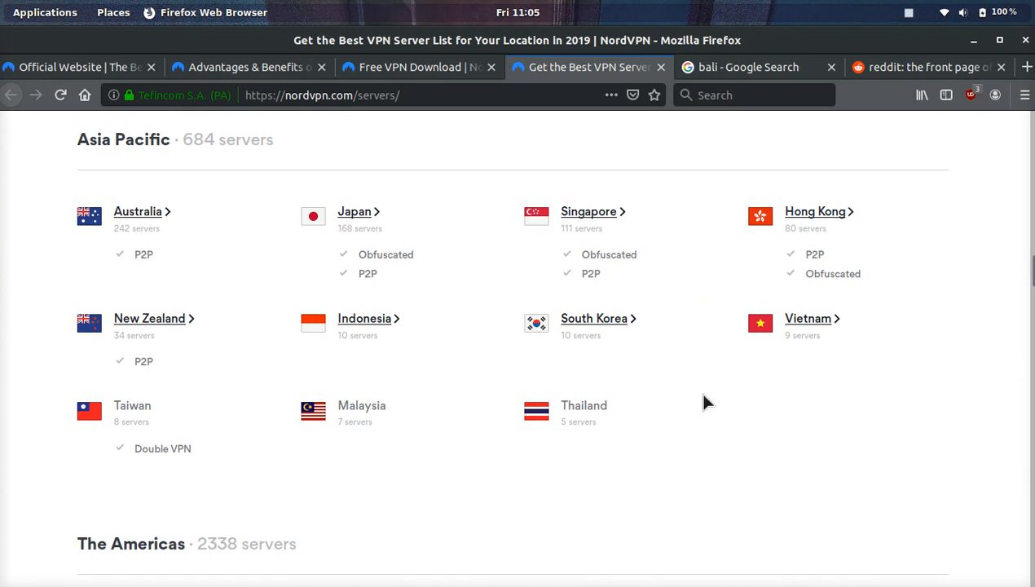
- Continue past Africa, the Middle East and India to the 'Find the best server' banner
scroll(down, 3)
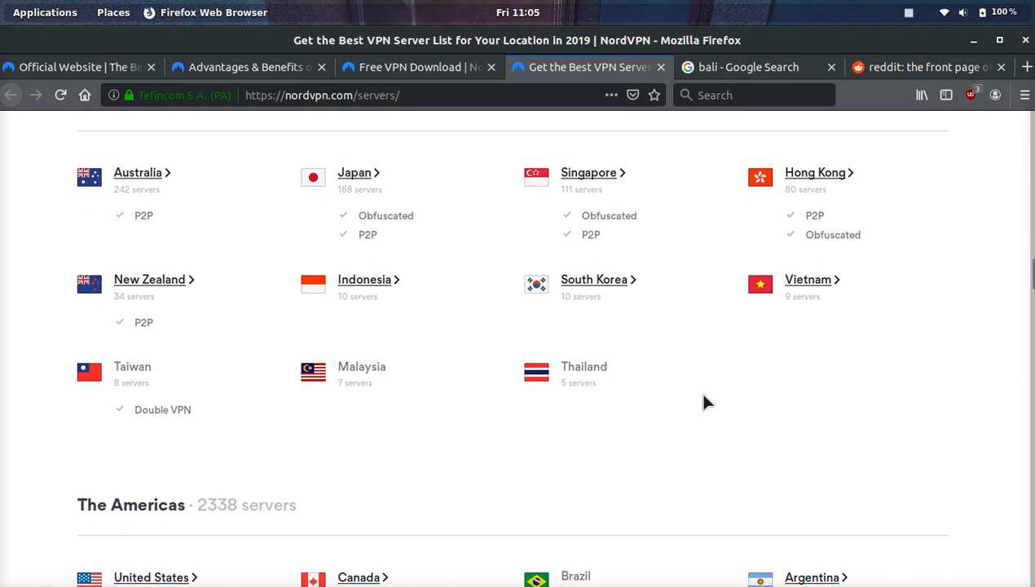
scroll(down, 3)
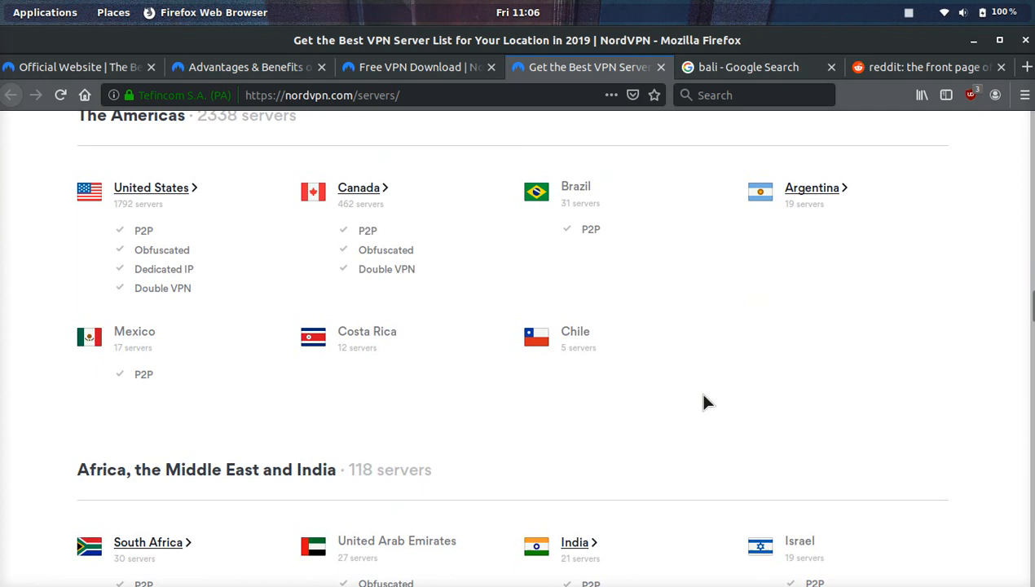
scroll(down, 3)
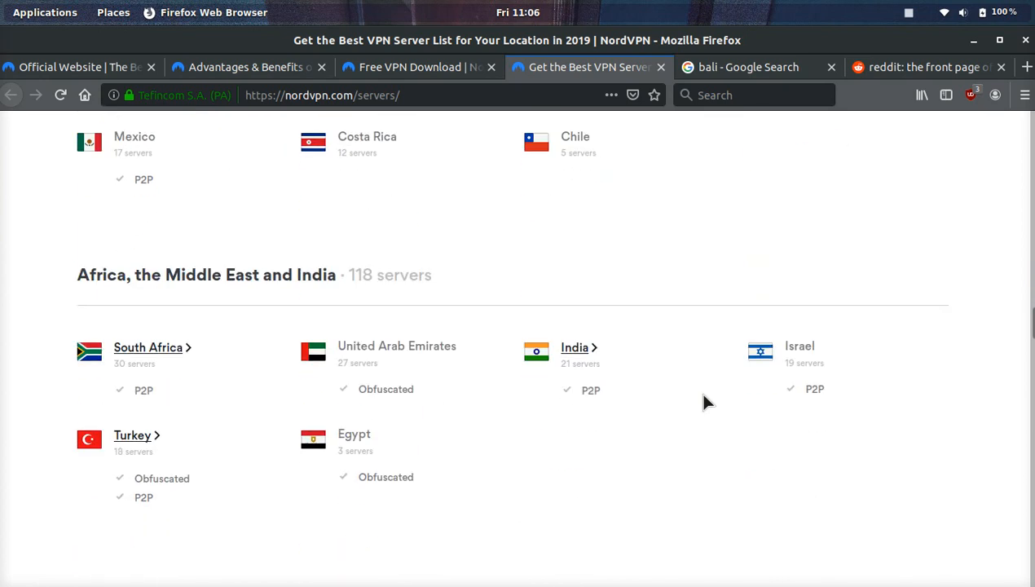
scroll(down, 3)
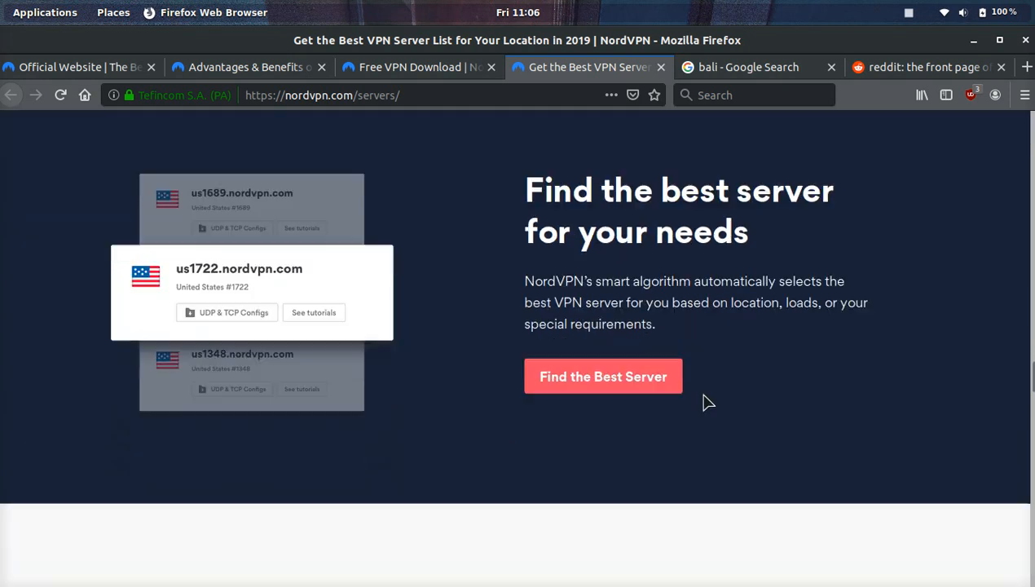
- Scroll to the specialty server grid: Dedicated IP, Double VPN, Obfuscated, Onion Over VPN, P2P, Standard
scroll(down, 3)
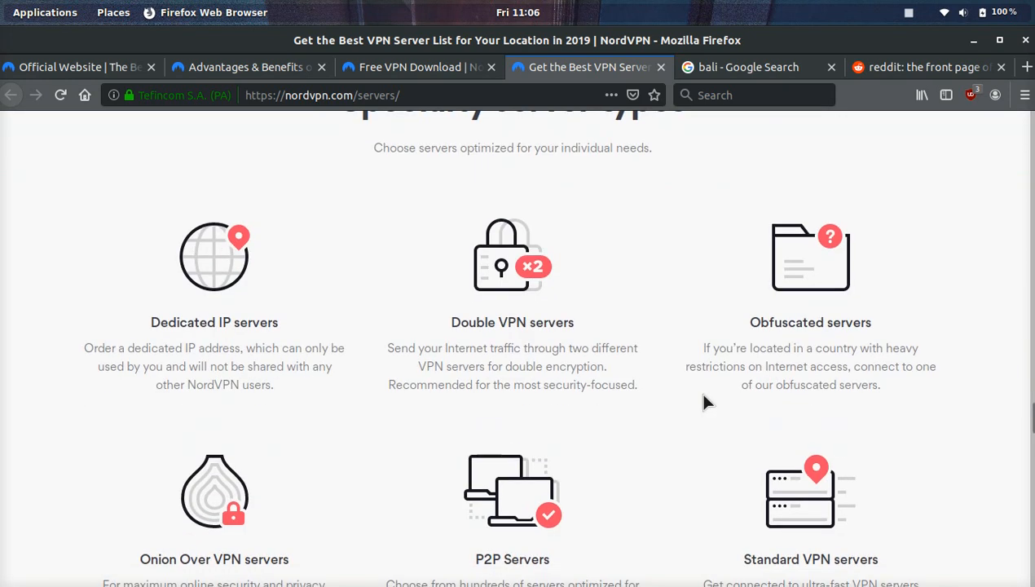
scroll(down, 3)
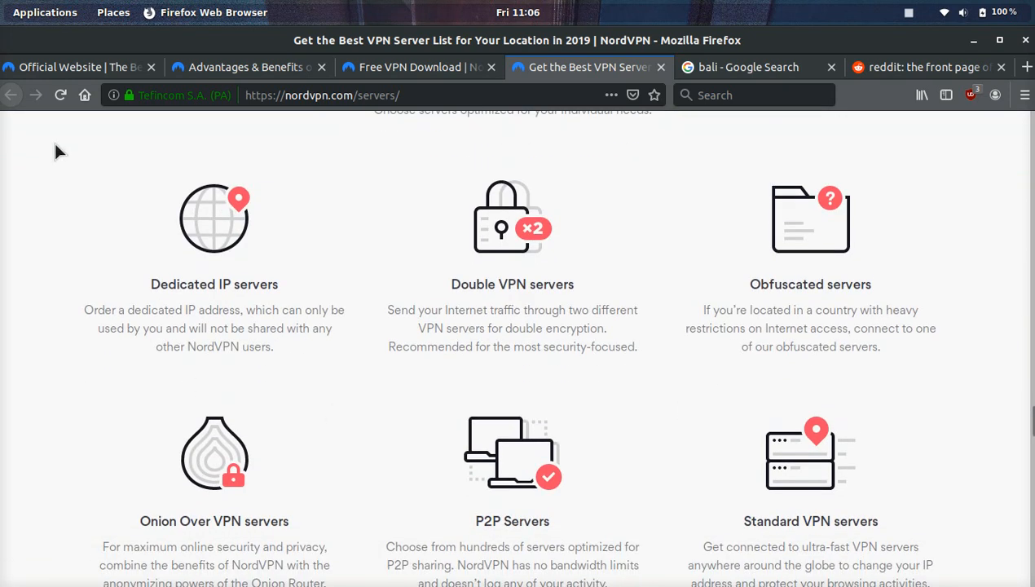
mouse_move(248, 306)
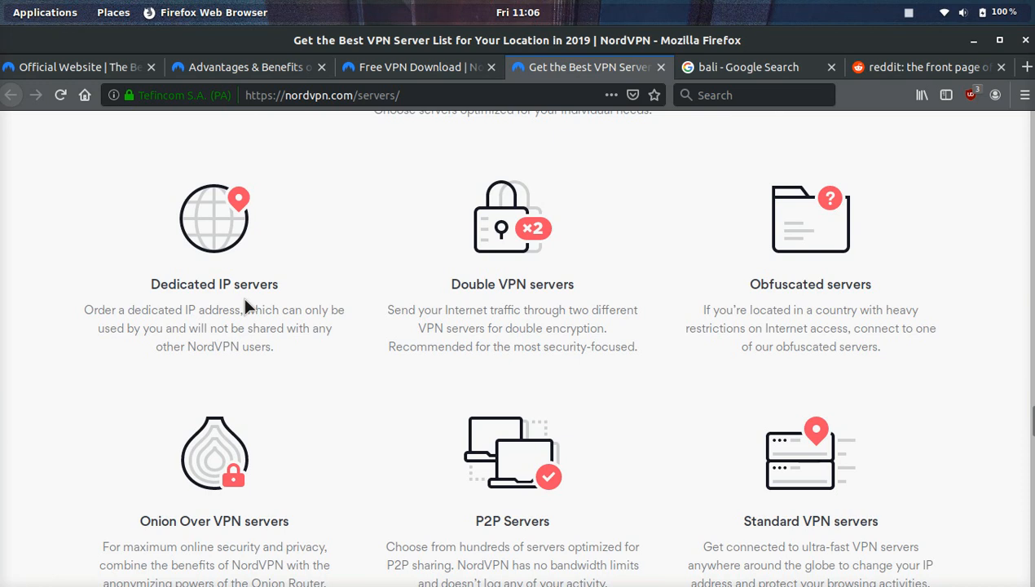
mouse_move(511, 308)
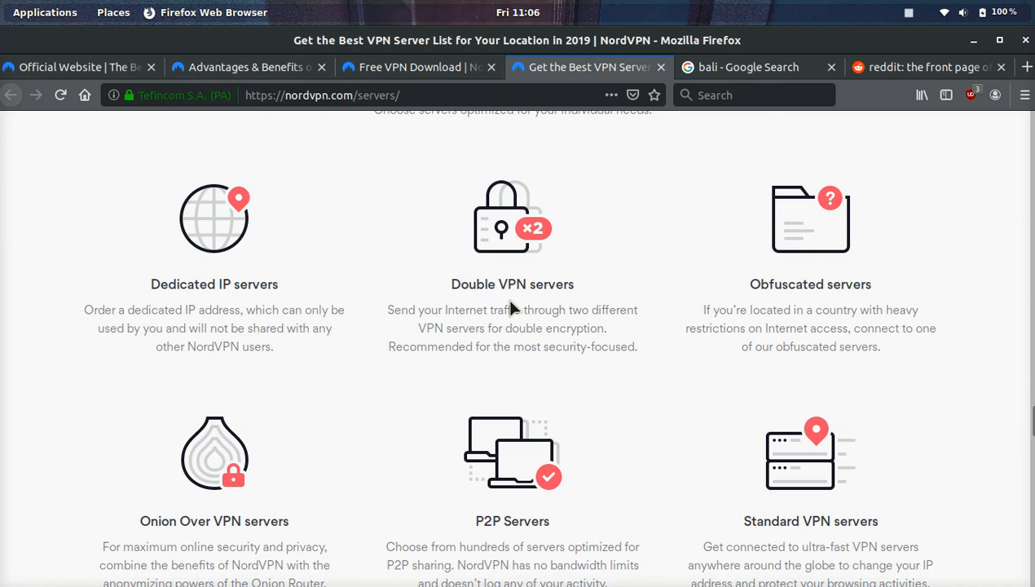
mouse_move(587, 326)
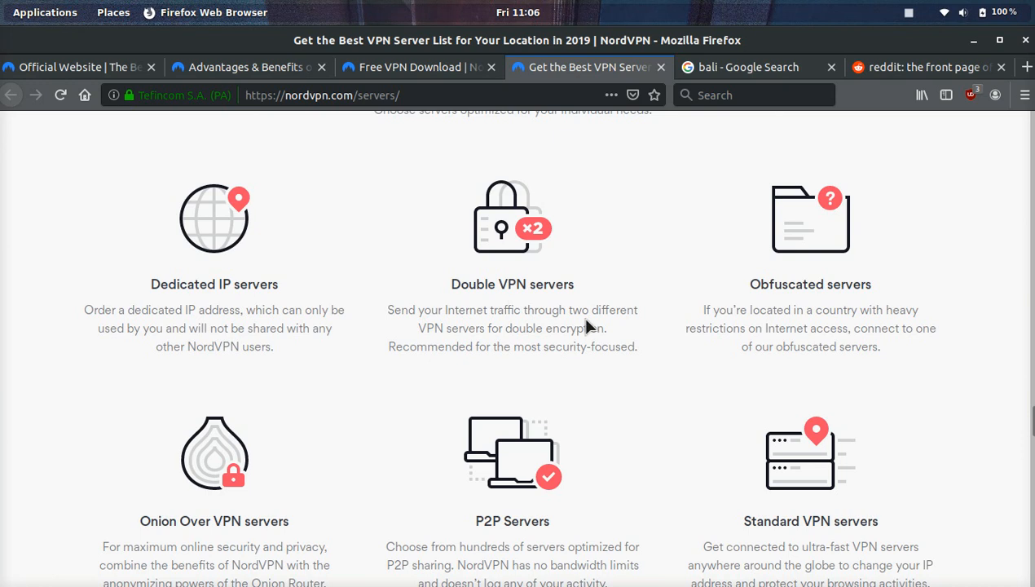
scroll(down, 3)
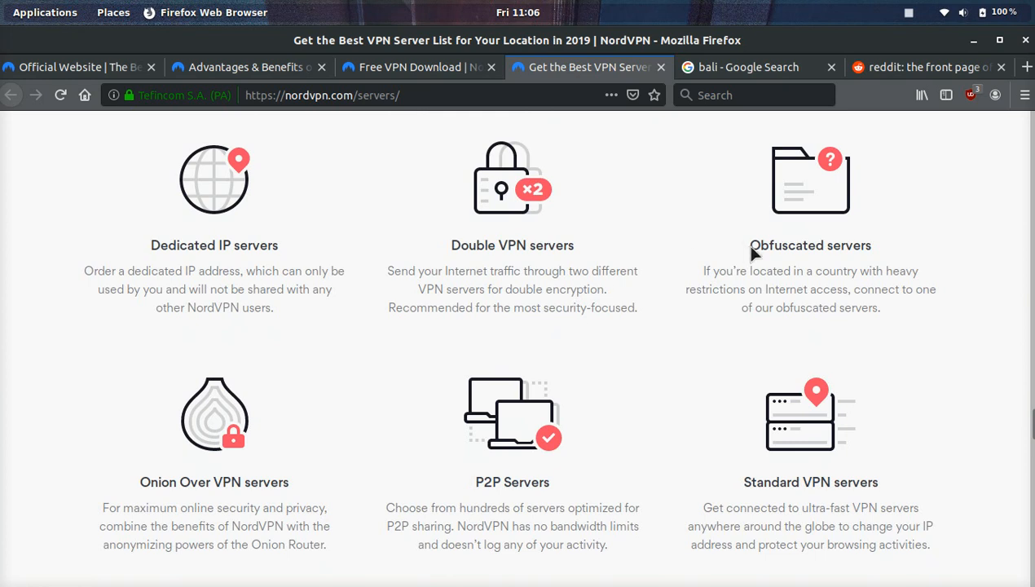
mouse_move(958, 300)
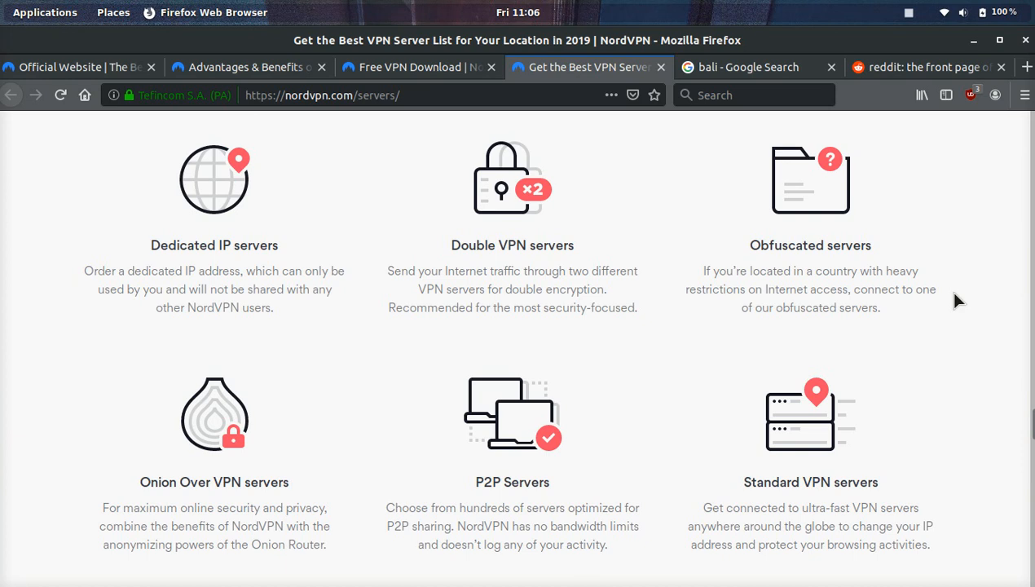
mouse_move(798, 271)
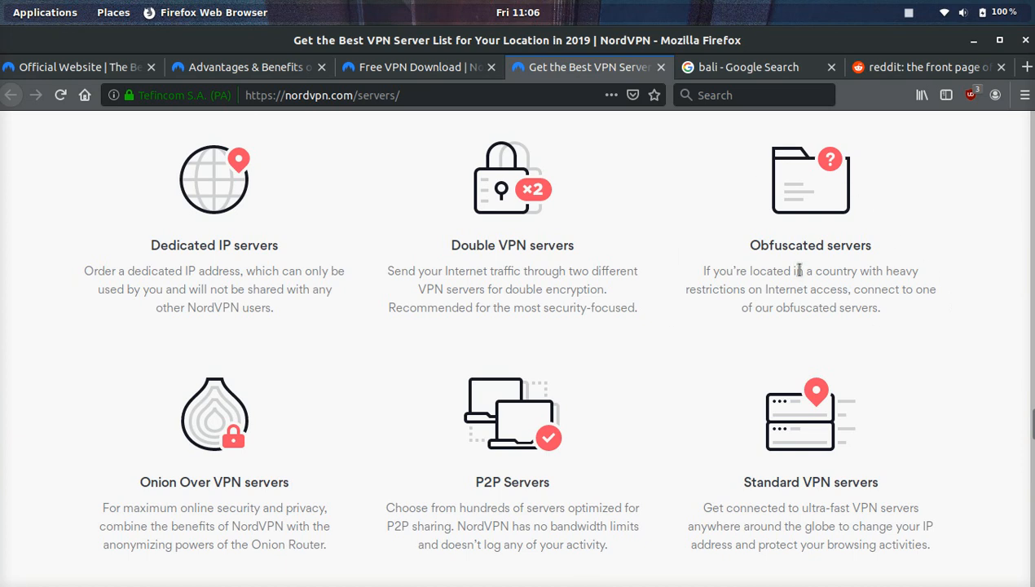
mouse_move(128, 496)
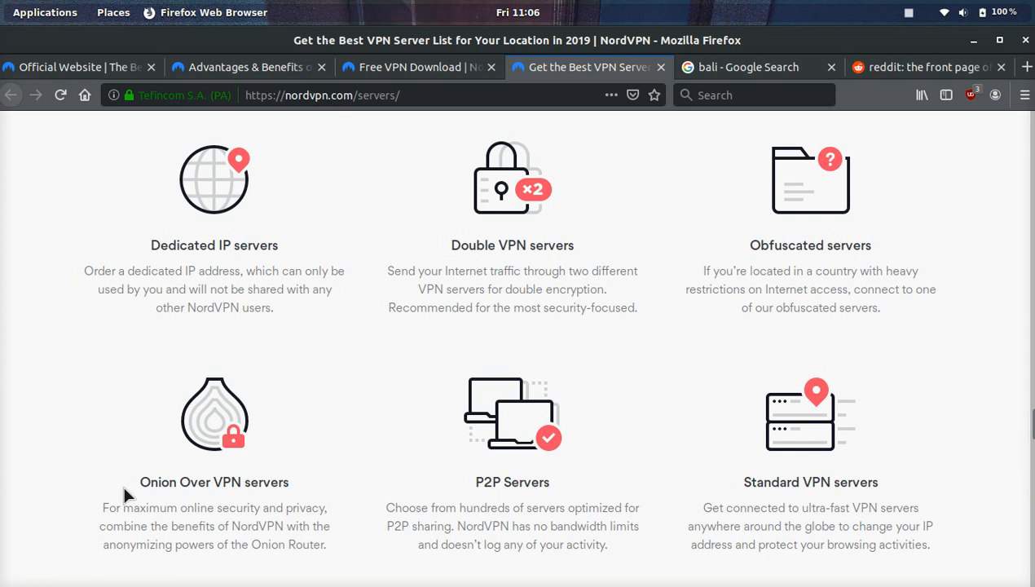
mouse_move(293, 382)
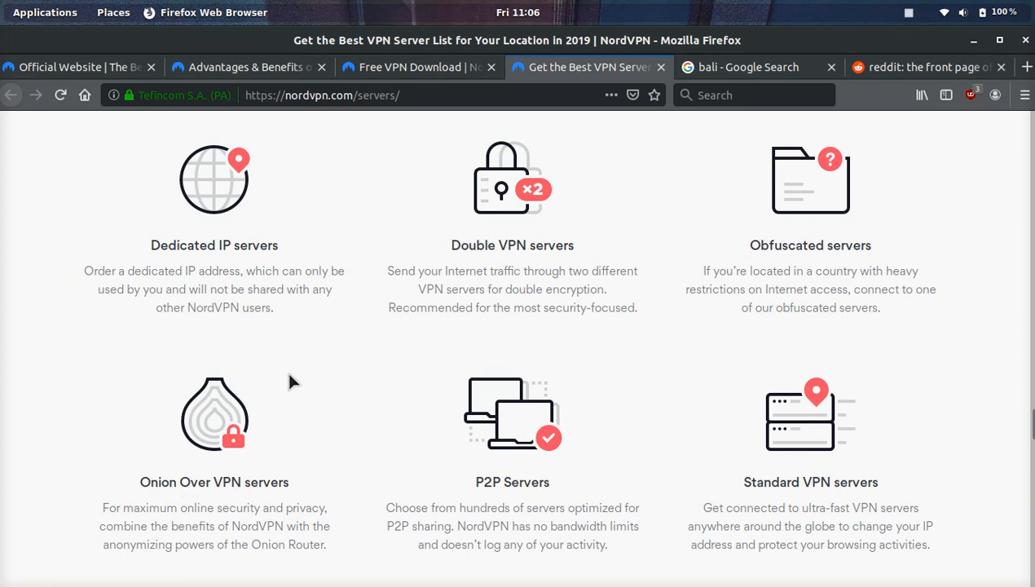
mouse_move(285, 502)
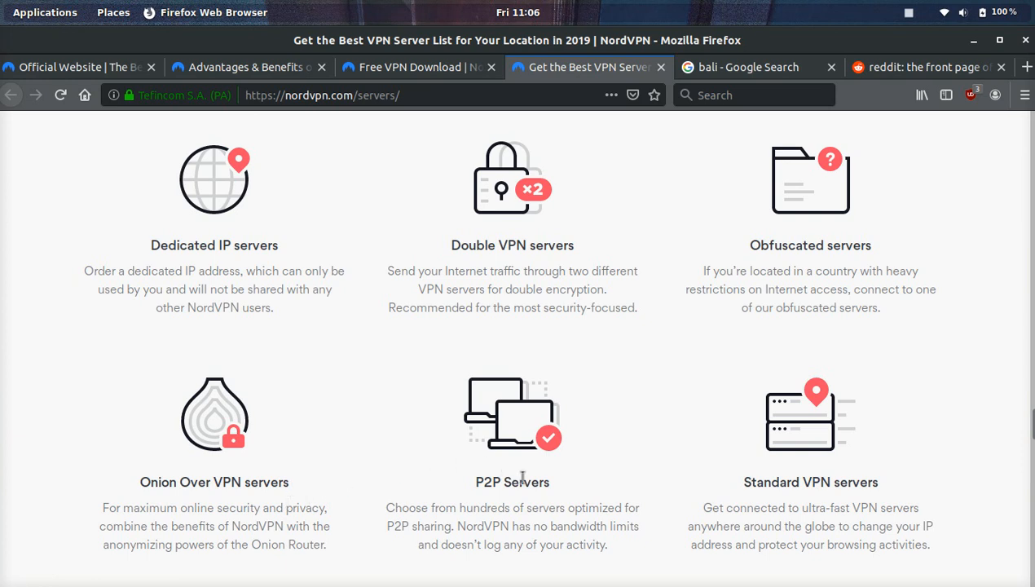
mouse_move(821, 454)
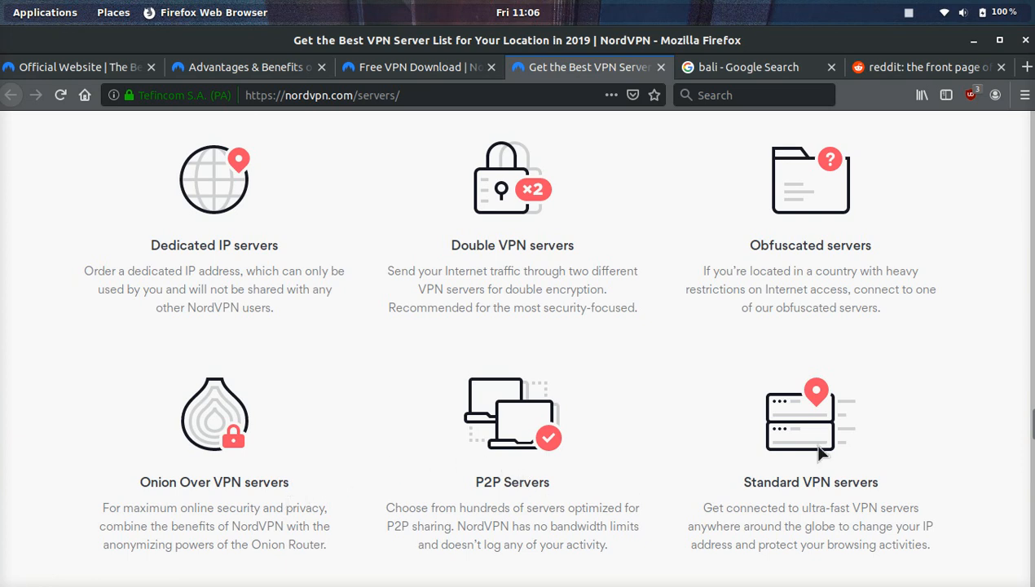
- Reach the servers page bottom, glance at the bali Google image search, then return to the NordVPN homepage tab
scroll(down, 3)
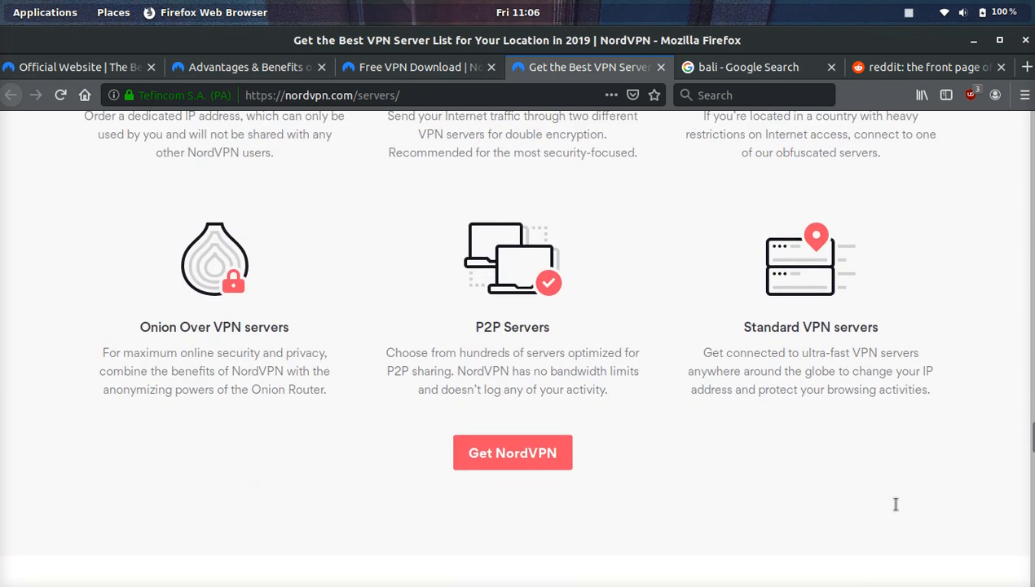
scroll(down, 3)
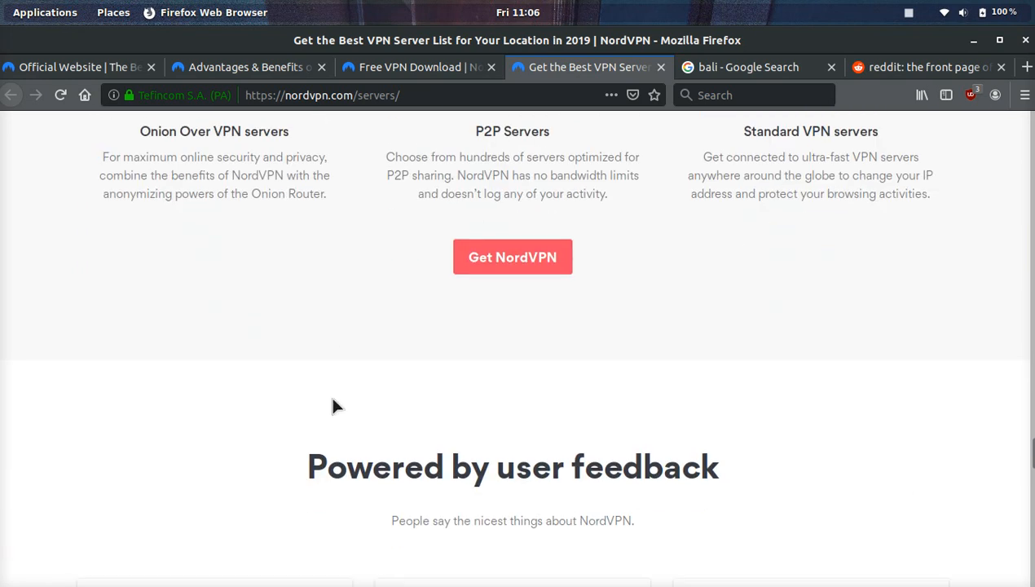
mouse_move(724, 375)
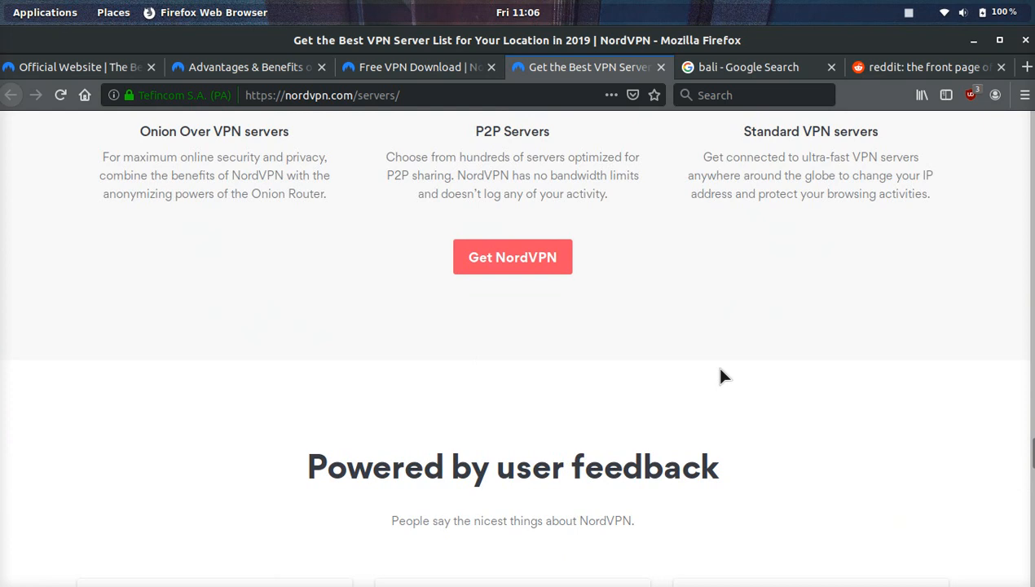
scroll(down, 3)
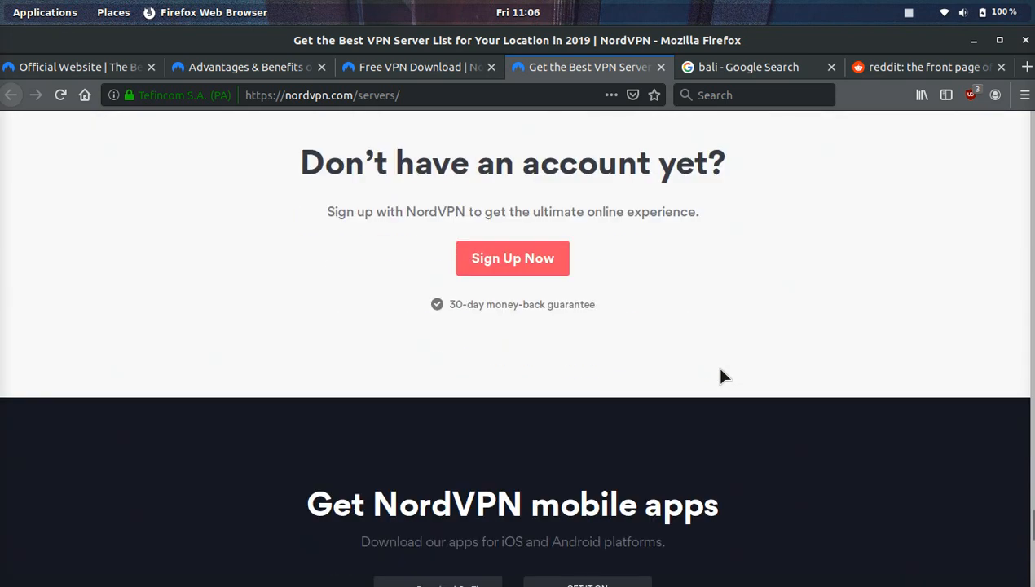
click(747, 66)
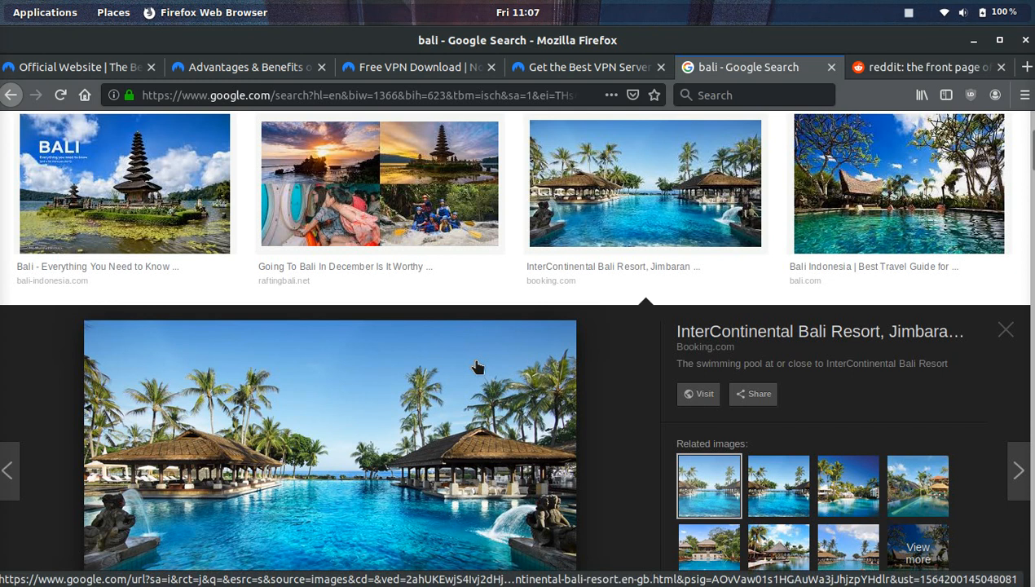
click(78, 66)
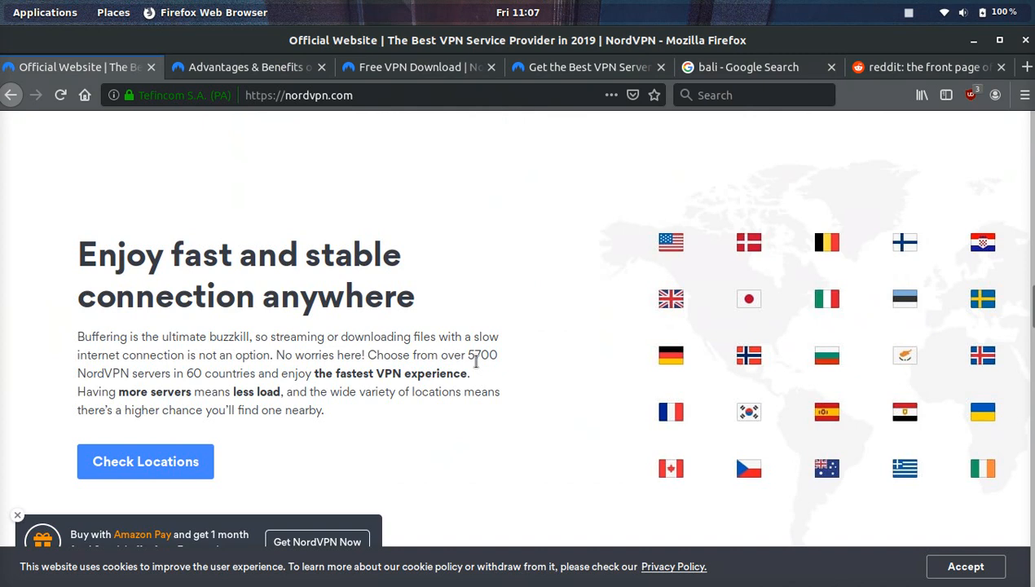
- Scroll the homepage back up to the top 'The internet with no borders' banner
scroll(down, 3)
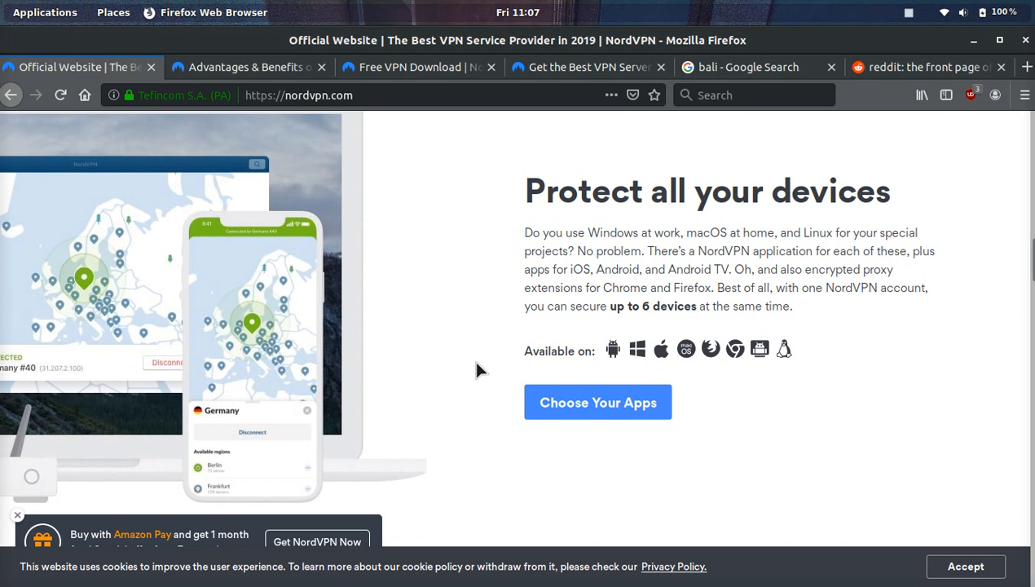
scroll(down, 3)
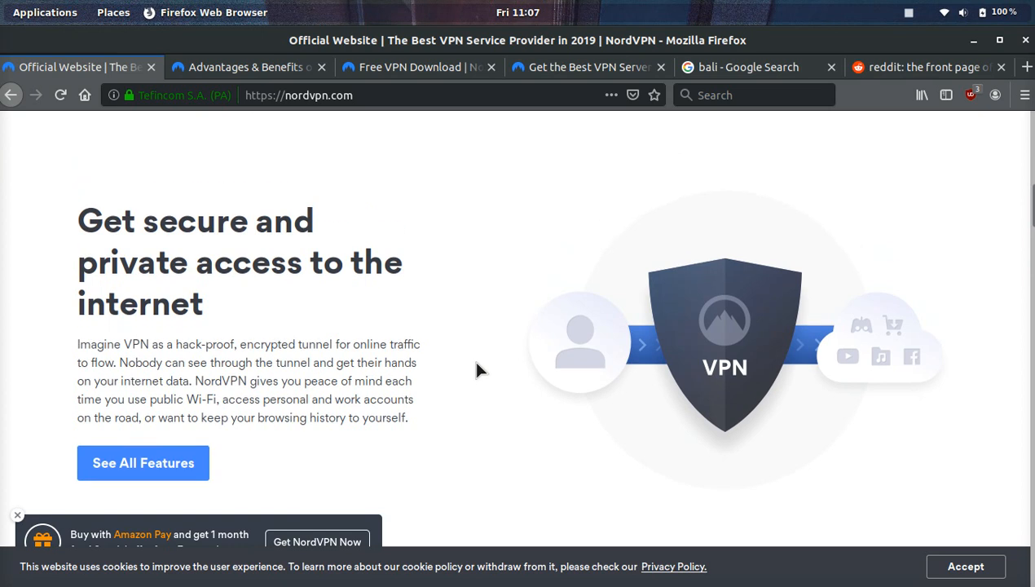
scroll(up, 3)
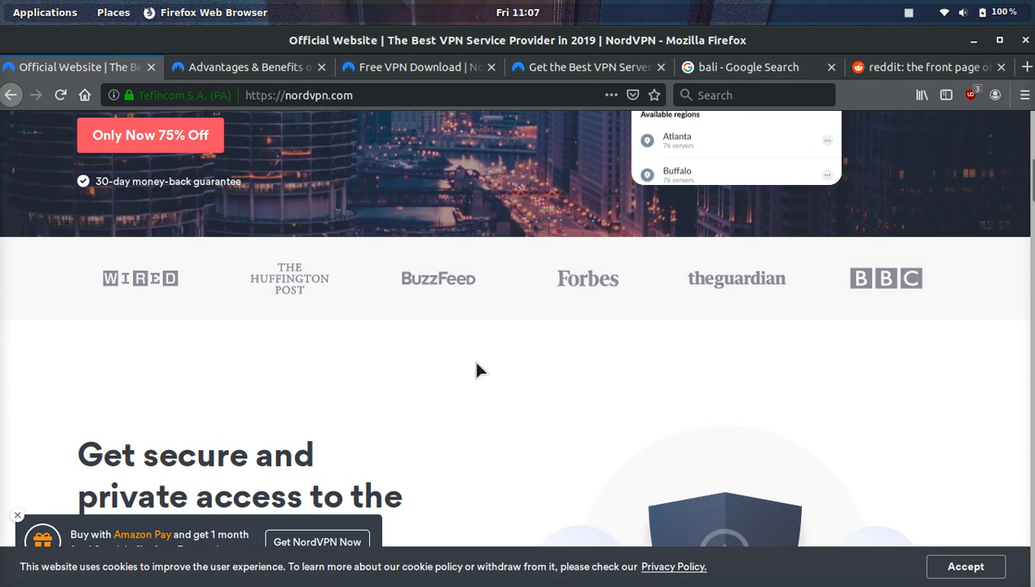
scroll(up, 3)
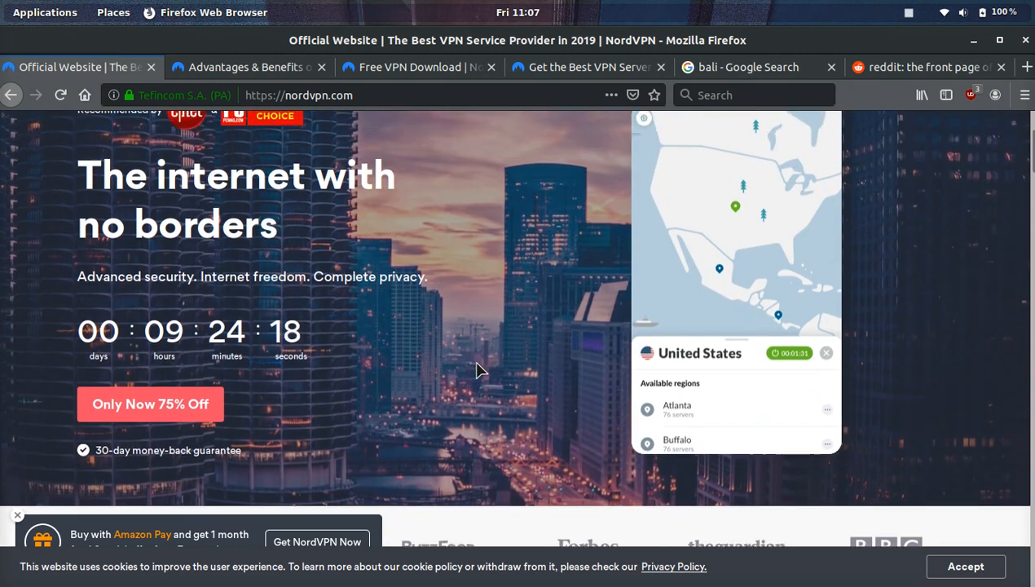